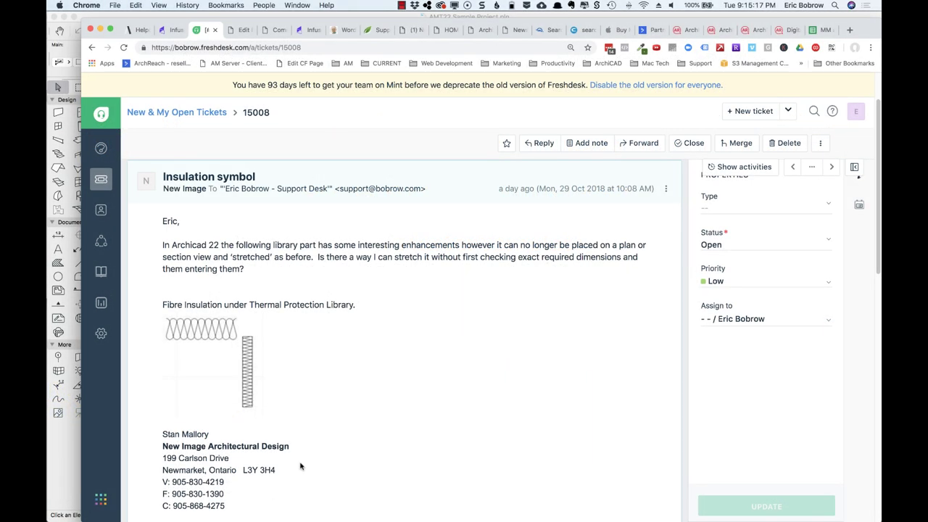
{"action": "mouse_move", "coordinate": [288, 470]}
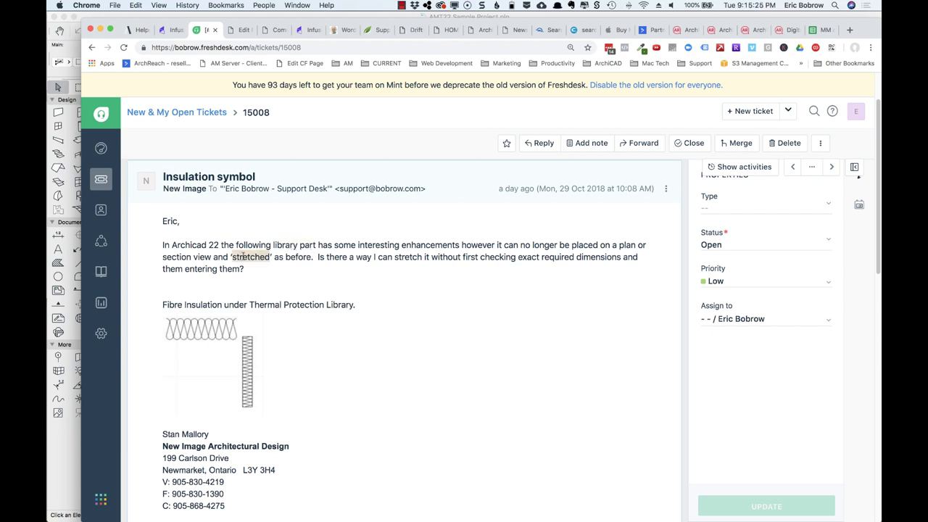
{"action": "mouse_move", "coordinate": [269, 357]}
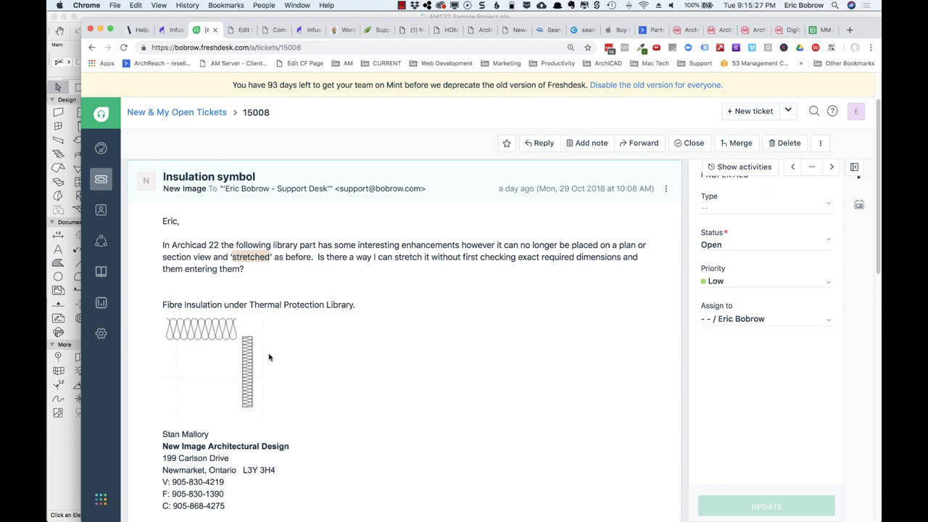
{"action": "mouse_move", "coordinate": [270, 357]}
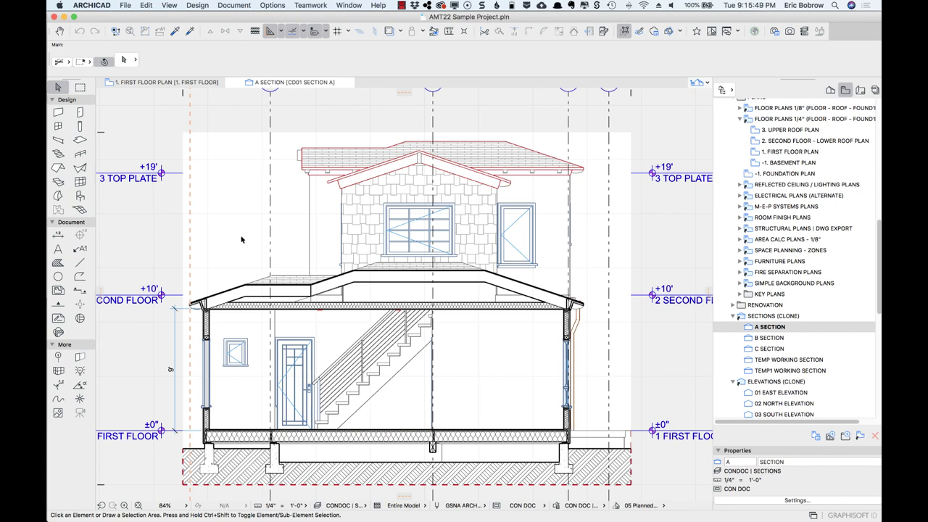
{"action": "mouse_move", "coordinate": [258, 249]}
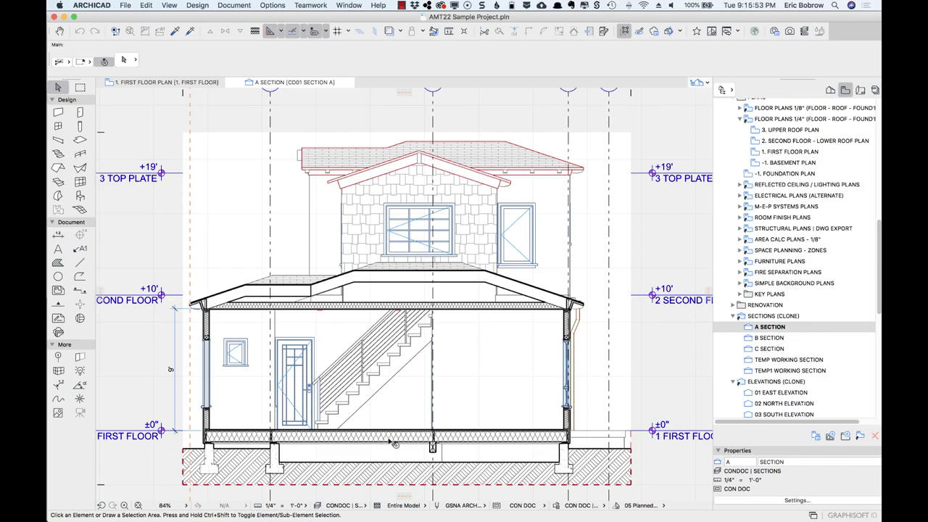
Select the ground-floor slab in section A and dismiss its context menu.
{"action": "left_click", "coordinate": [395, 437]}
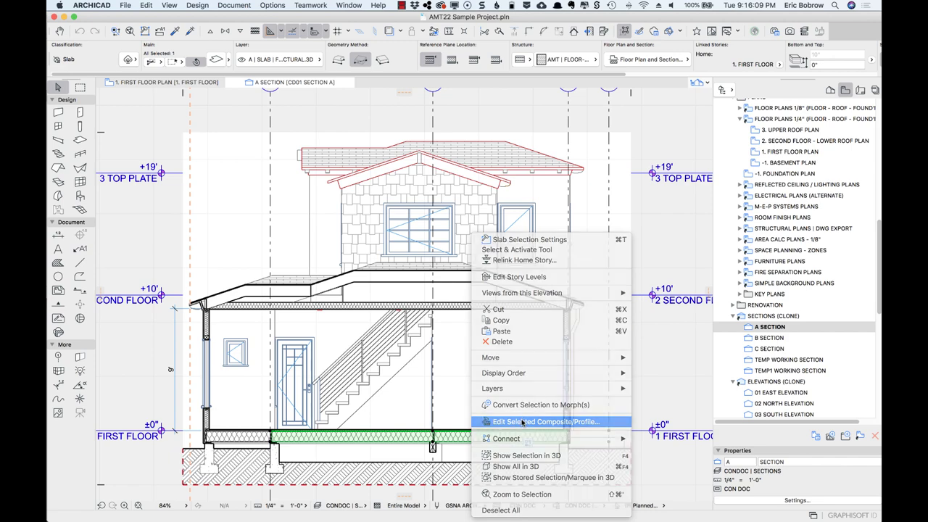
{"action": "left_click", "coordinate": [545, 421]}
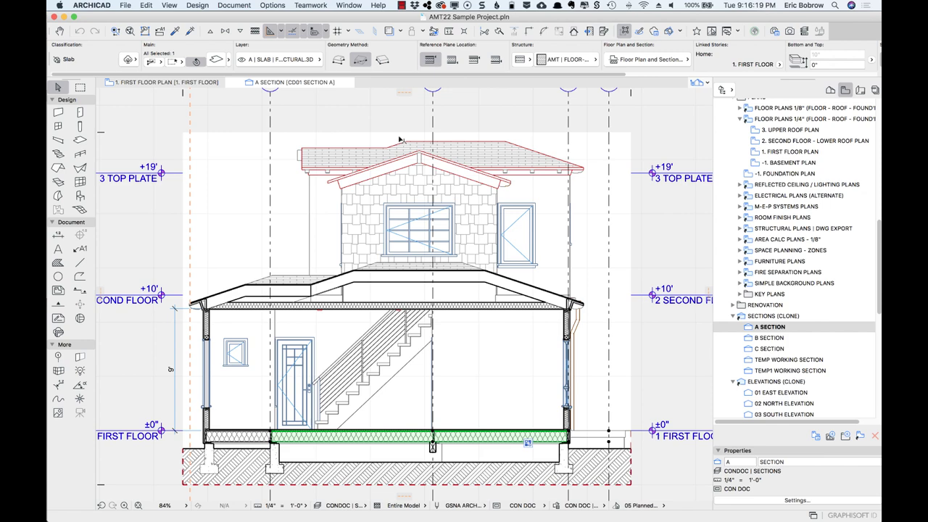
{"action": "left_click", "coordinate": [272, 6]}
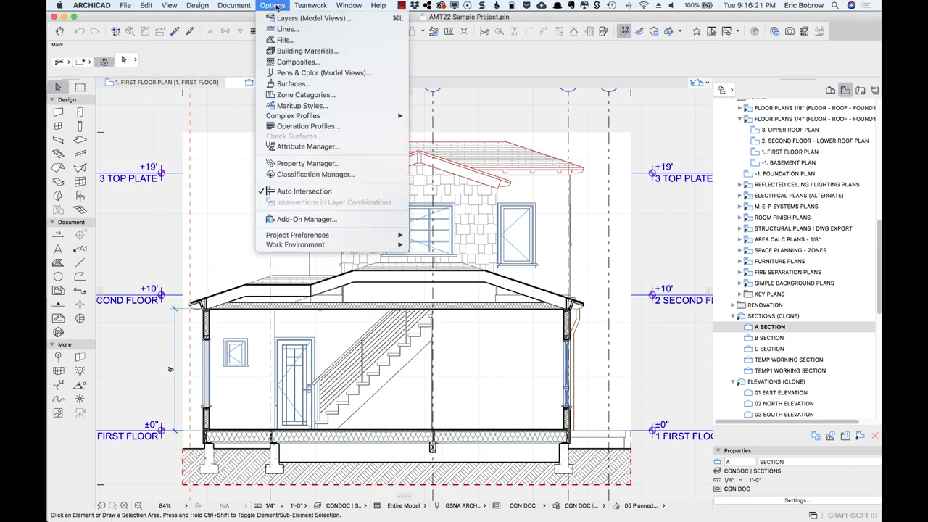
{"action": "left_click", "coordinate": [308, 51]}
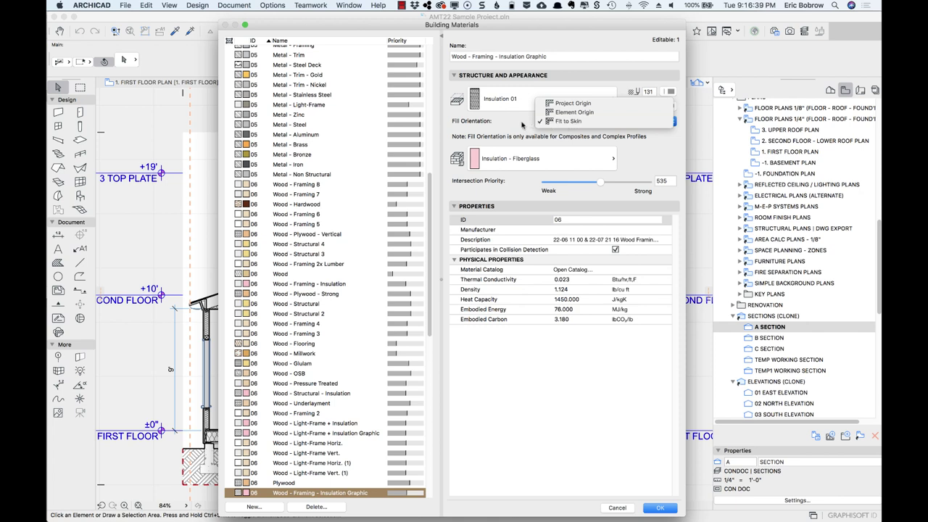
{"action": "left_click", "coordinate": [568, 122]}
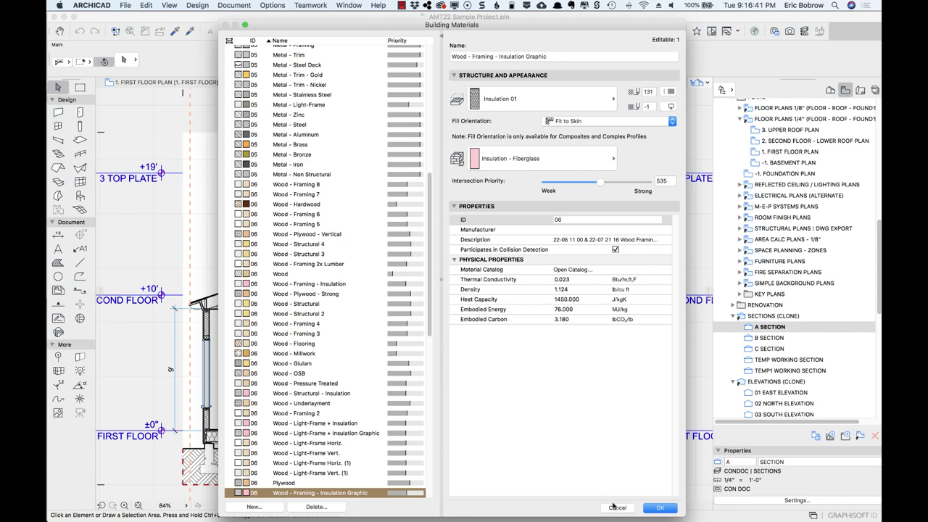
{"action": "left_click", "coordinate": [659, 507]}
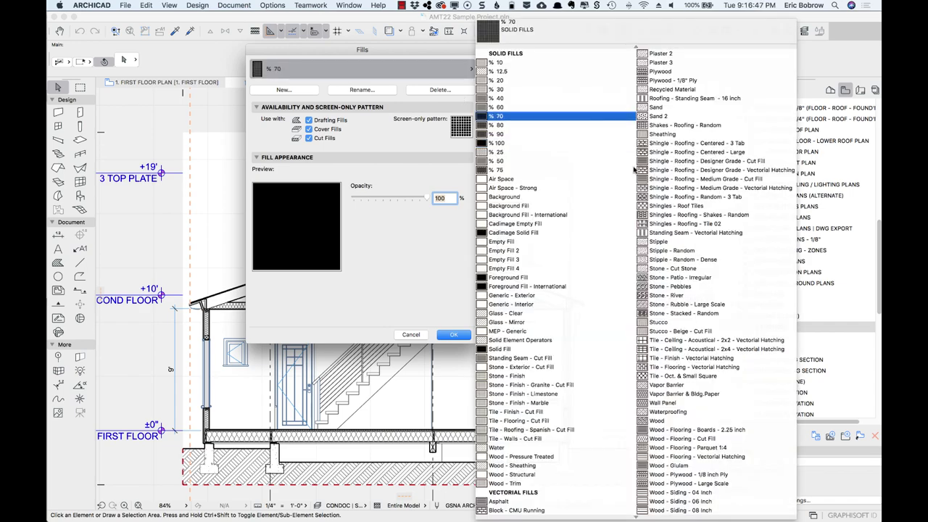
{"action": "left_click", "coordinate": [688, 232]}
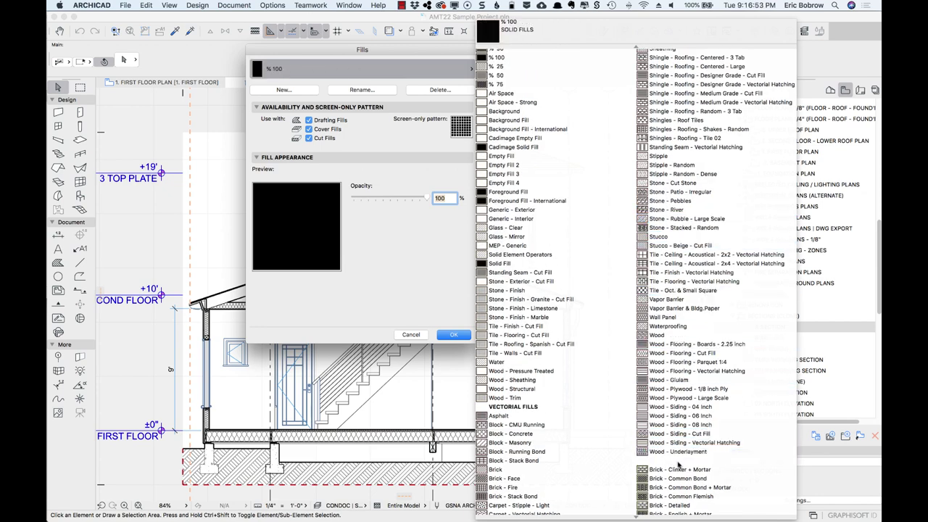
{"action": "left_click", "coordinate": [696, 435]}
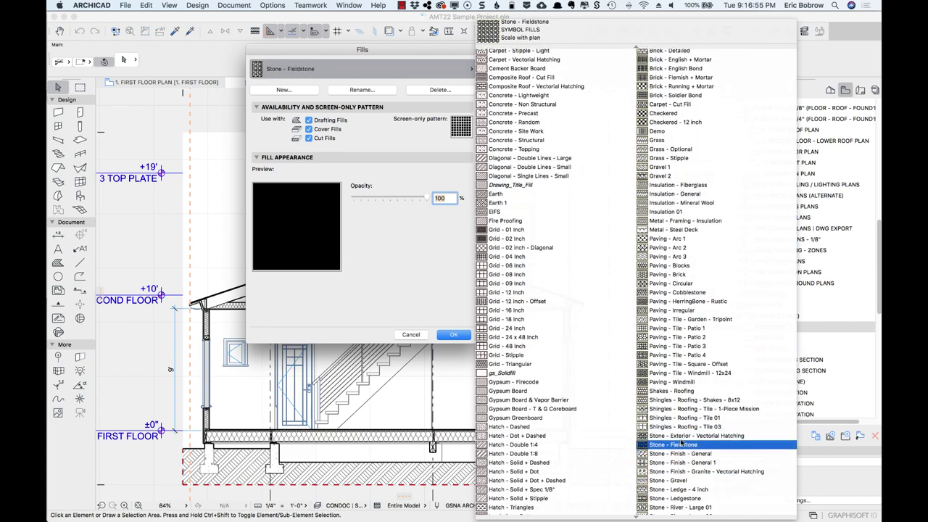
{"action": "left_click", "coordinate": [670, 212]}
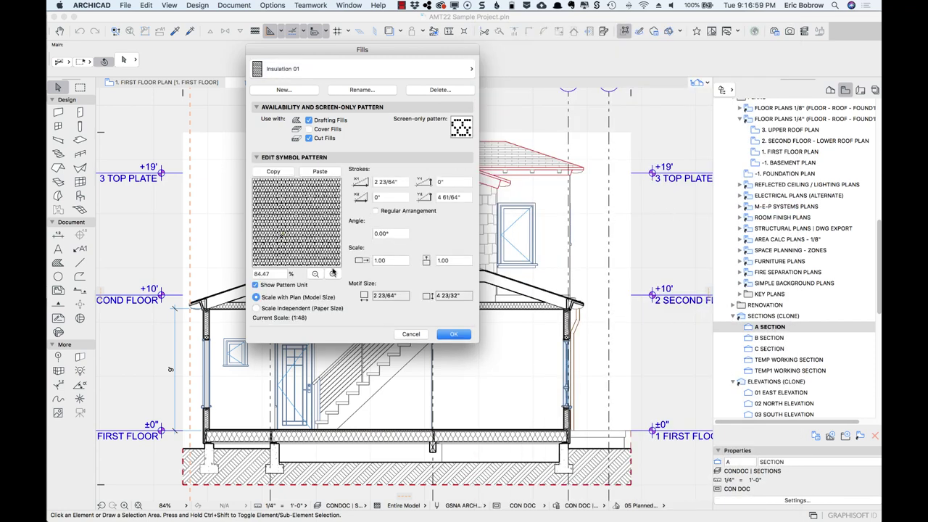
{"action": "left_click", "coordinate": [313, 273]}
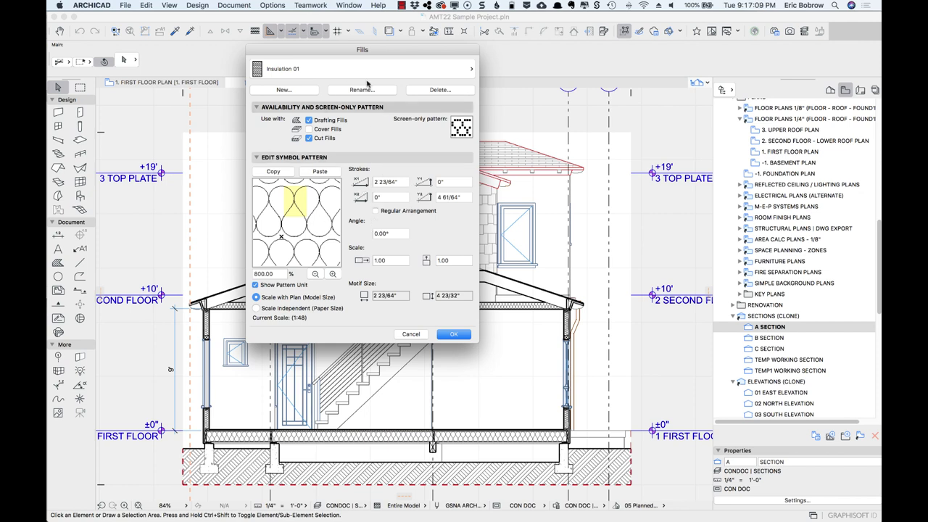
{"action": "mouse_move", "coordinate": [316, 71]}
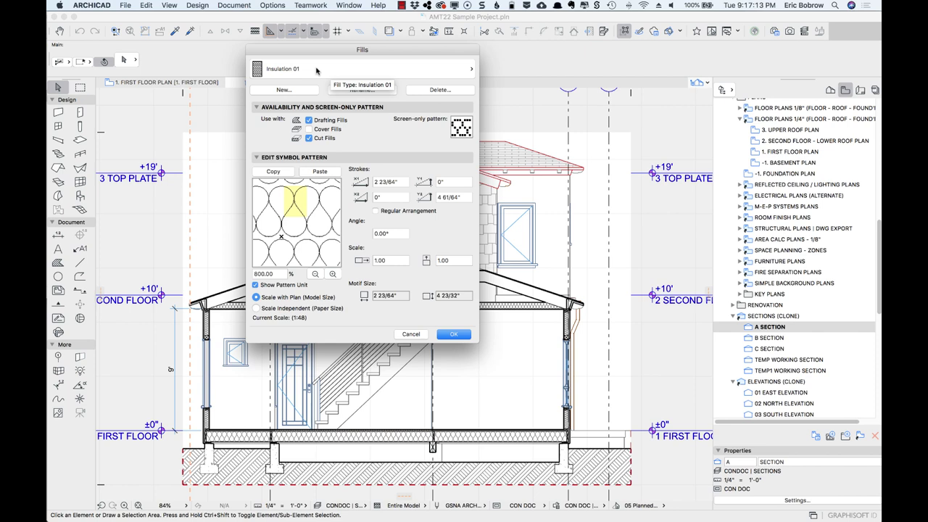
{"action": "mouse_move", "coordinate": [310, 78]}
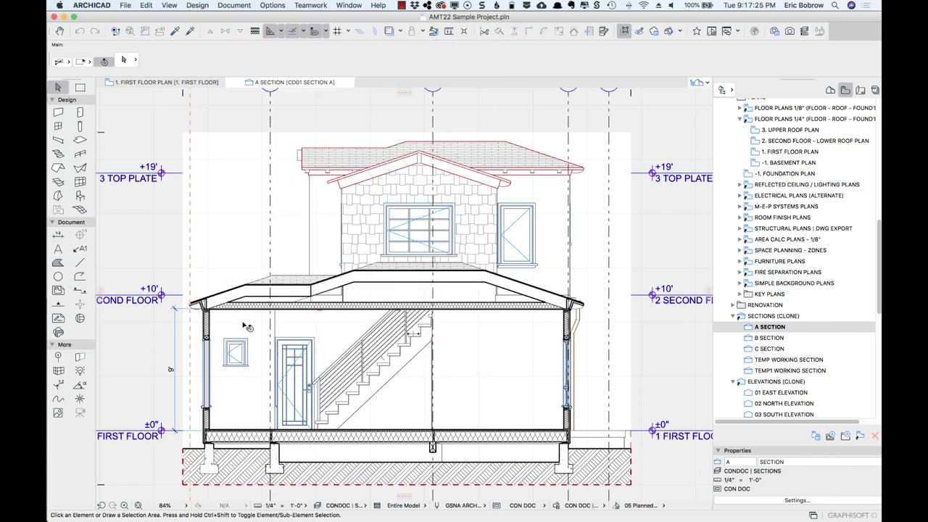
{"action": "mouse_move", "coordinate": [299, 297]}
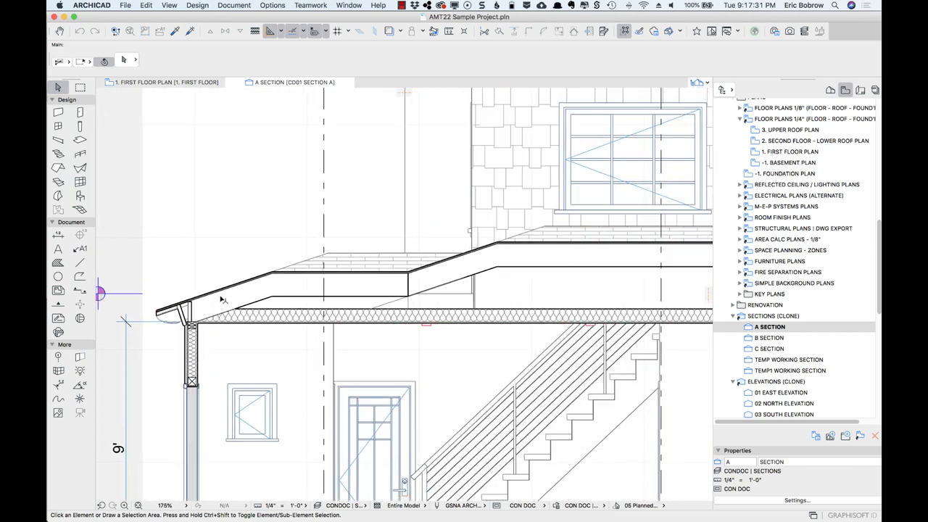
Zoom to the roof and bring up the Object tool's default settings.
{"action": "scroll", "scroll_direction": "up", "scroll_amount": 3}
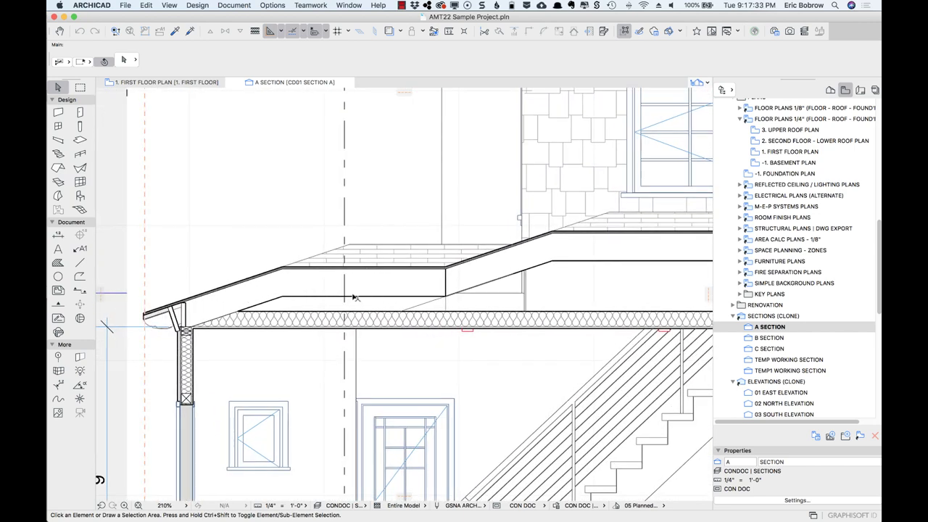
{"action": "mouse_move", "coordinate": [196, 216]}
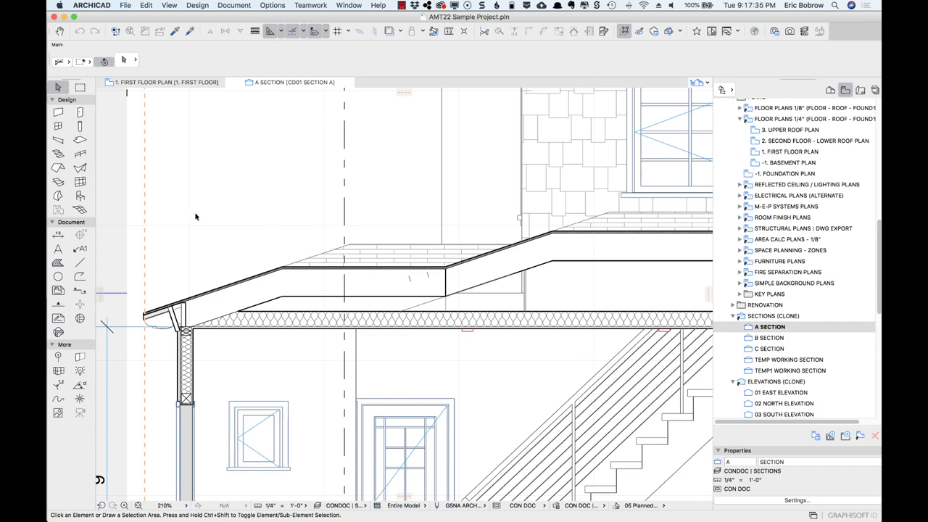
{"action": "mouse_move", "coordinate": [80, 183]}
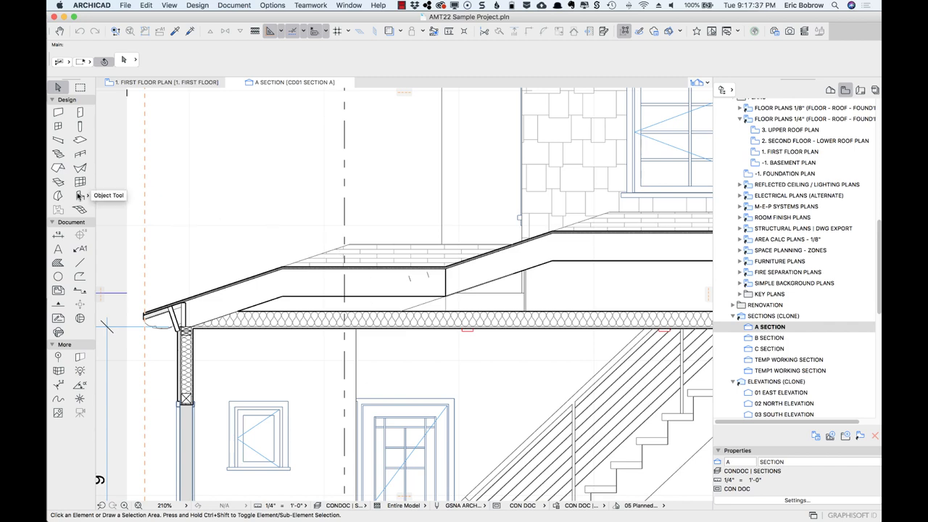
{"action": "double_click", "coordinate": [79, 196]}
{"action": "type", "text": "insul"}
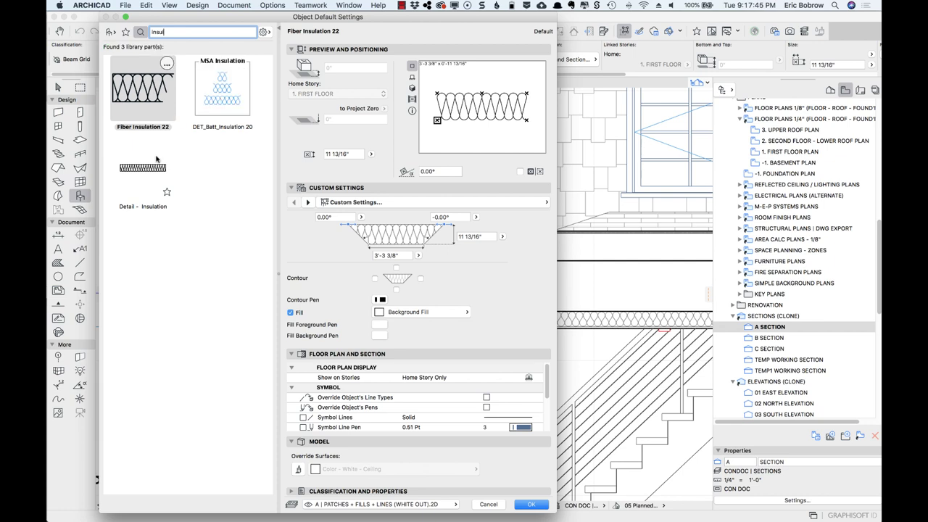
{"action": "mouse_move", "coordinate": [145, 107]}
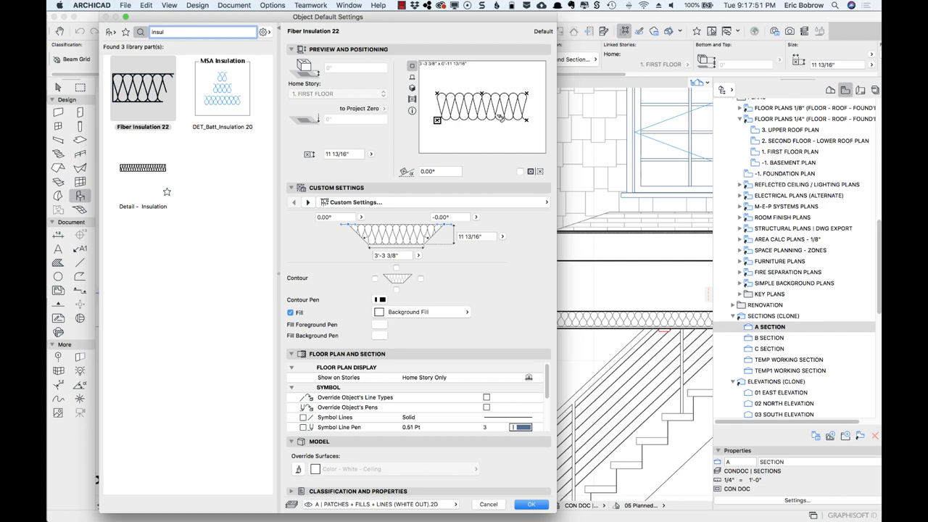
{"action": "mouse_move", "coordinate": [316, 119]}
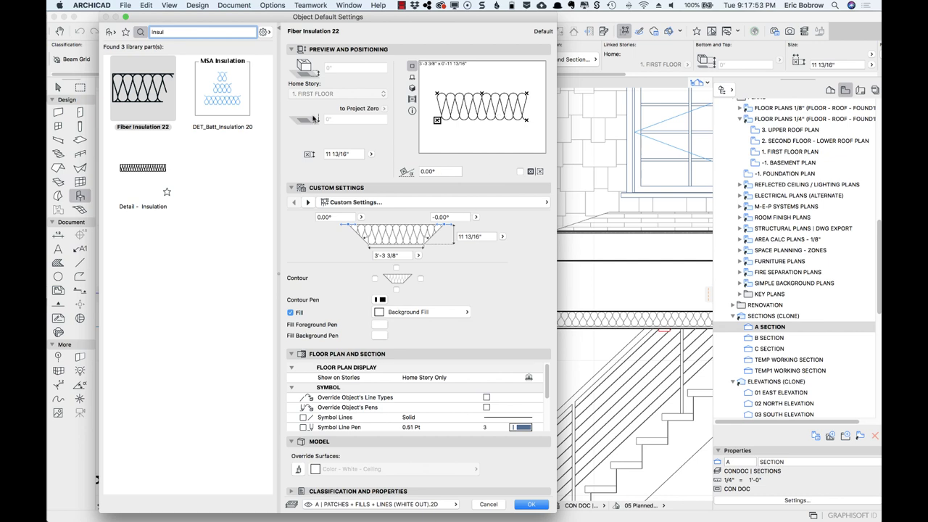
Choose Fiber Insulation 22, replace its -5.00° angle and turn off a contour edge.
{"action": "left_click", "coordinate": [397, 279]}
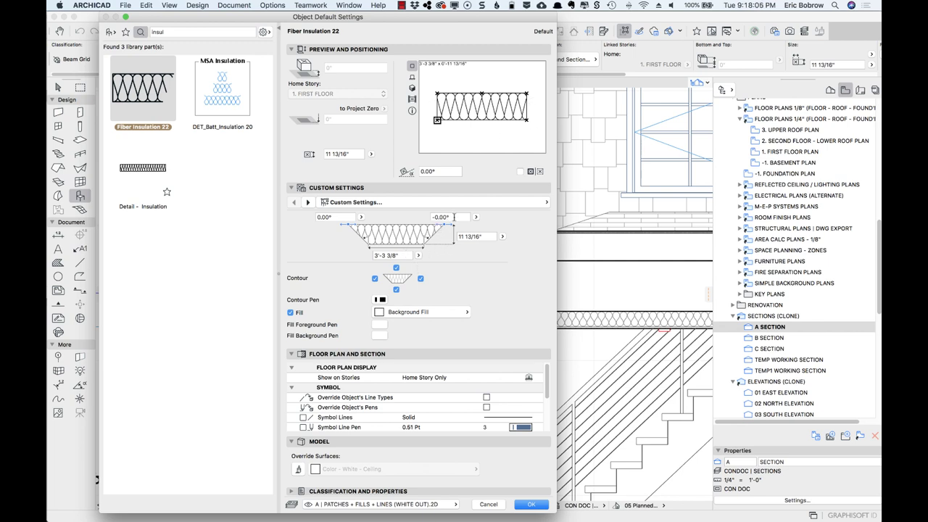
{"action": "triple_click", "coordinate": [447, 218]}
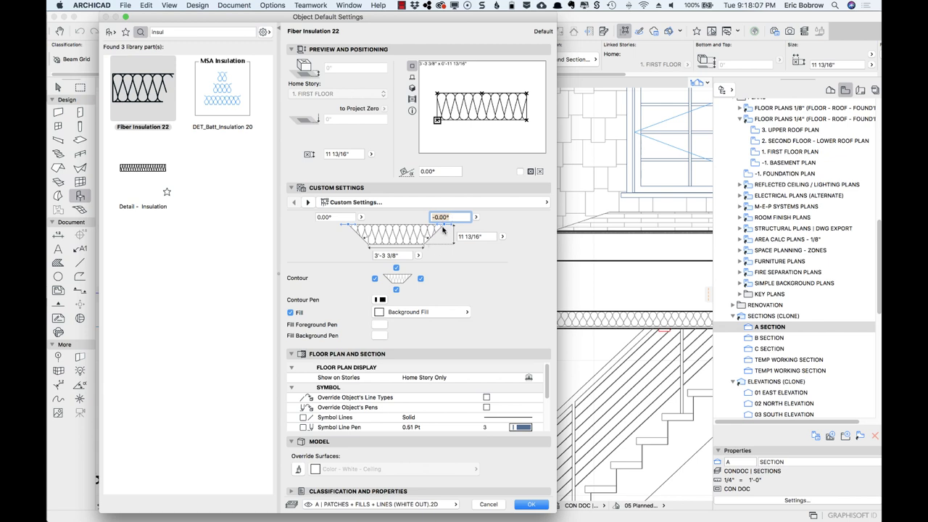
{"action": "mouse_move", "coordinate": [429, 235]}
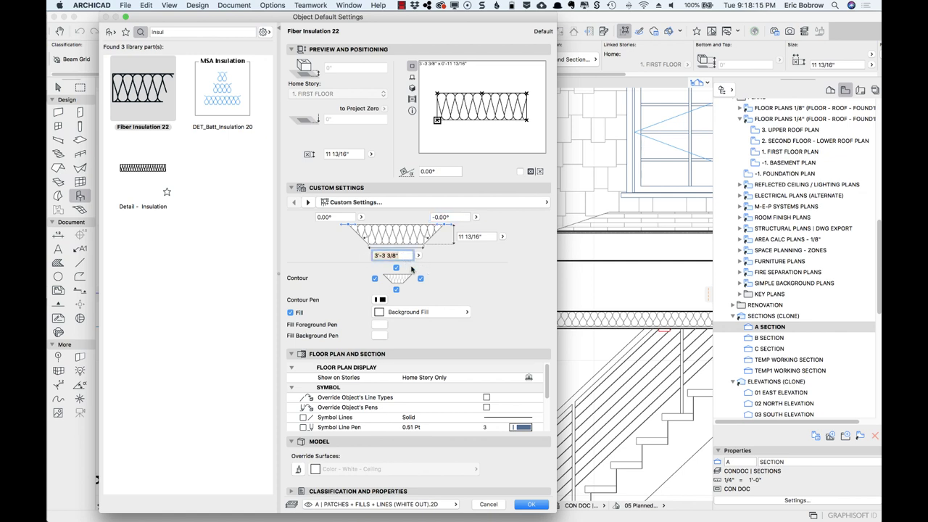
{"action": "left_click", "coordinate": [420, 278]}
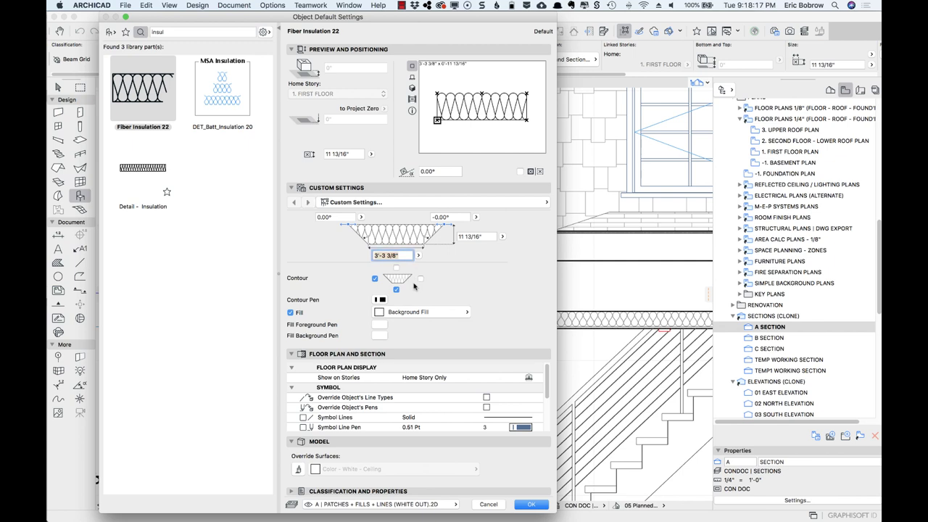
{"action": "left_click", "coordinate": [374, 278]}
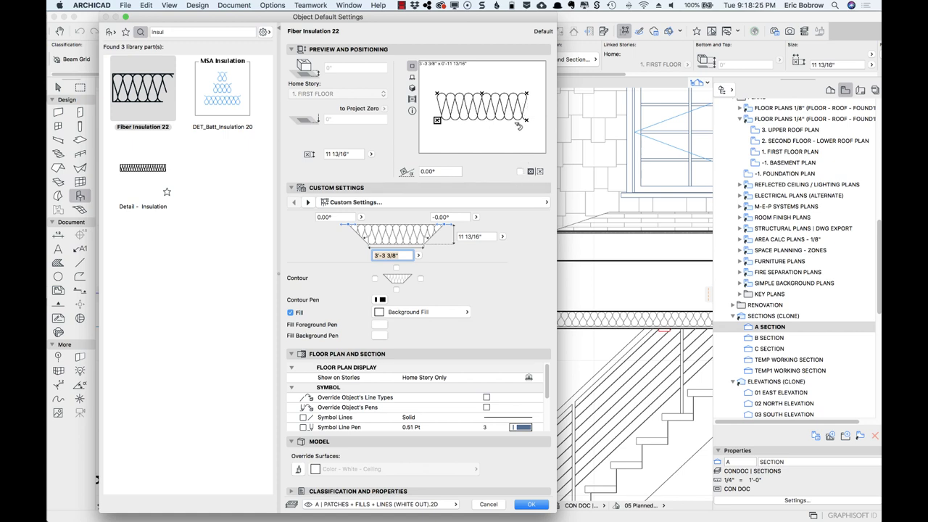
{"action": "mouse_move", "coordinate": [521, 126]}
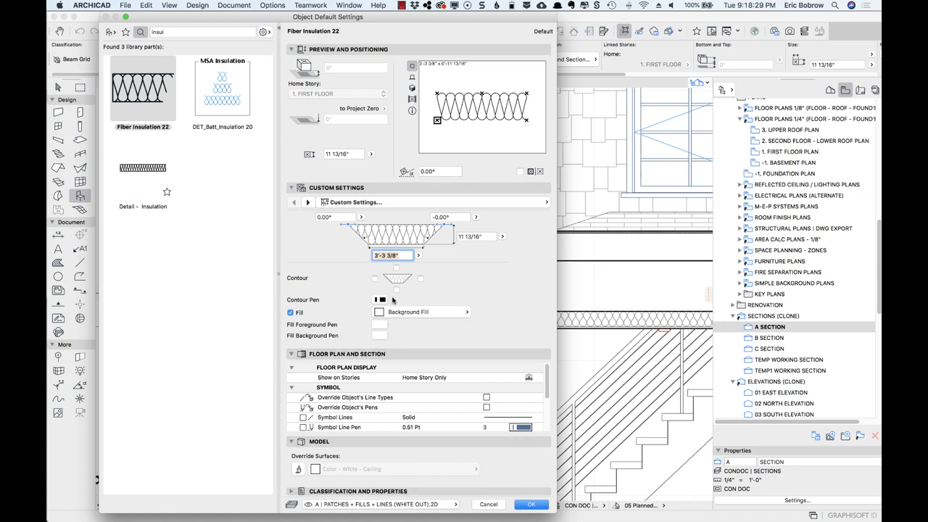
Pick a new contour pen for the insulation and confirm the object settings.
{"action": "left_click", "coordinate": [380, 299]}
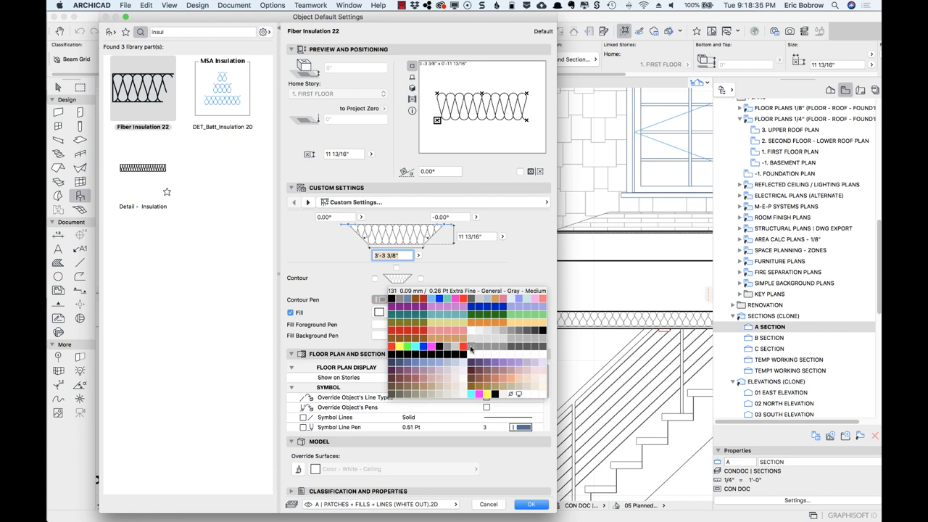
{"action": "left_click", "coordinate": [470, 348]}
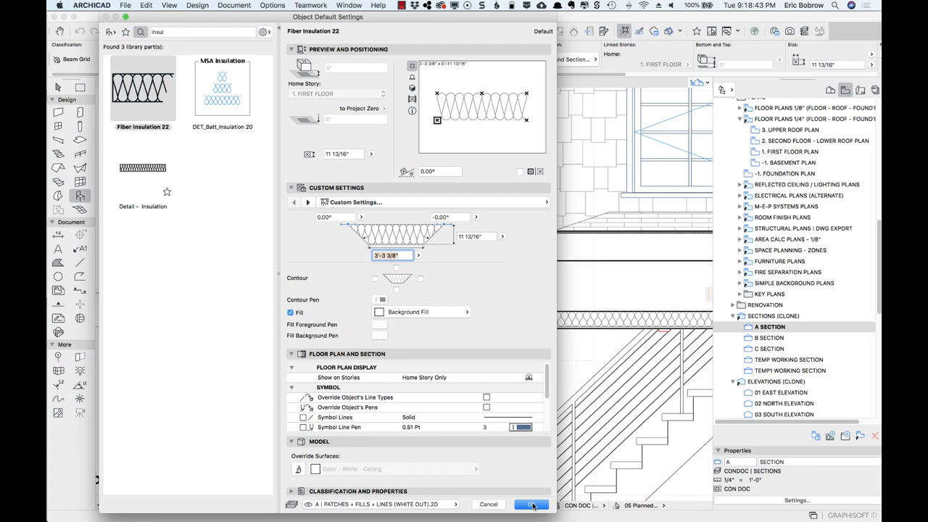
{"action": "left_click", "coordinate": [531, 505]}
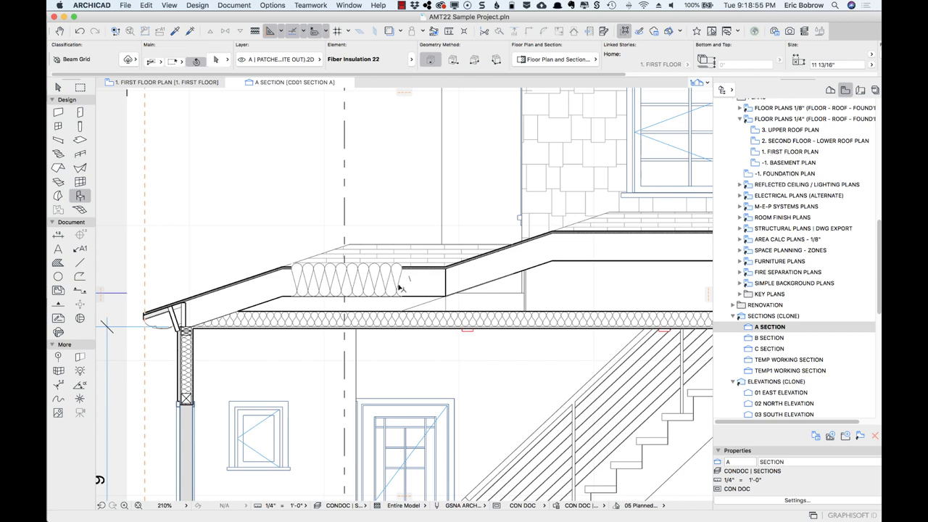
Stretch the insulation's lower line up to fit the flat roof build-up.
{"action": "left_click", "coordinate": [345, 281]}
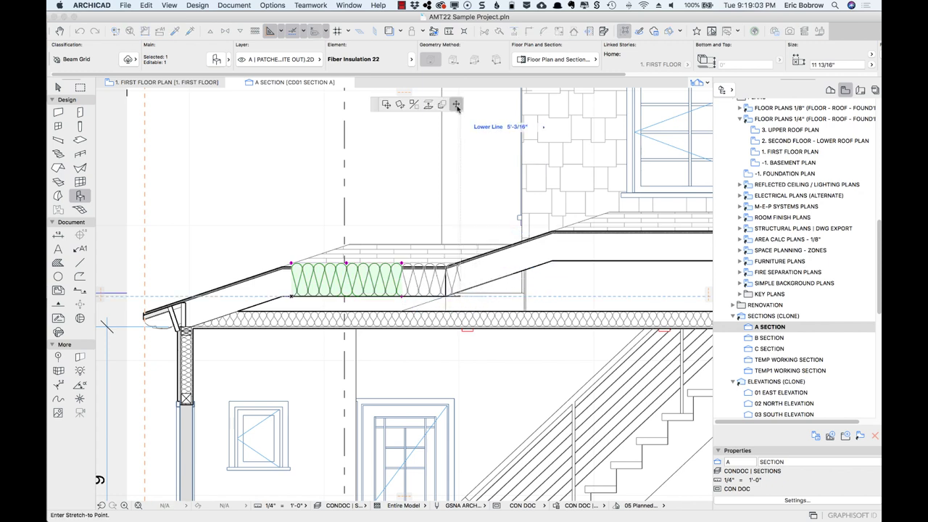
{"action": "mouse_move", "coordinate": [455, 105]}
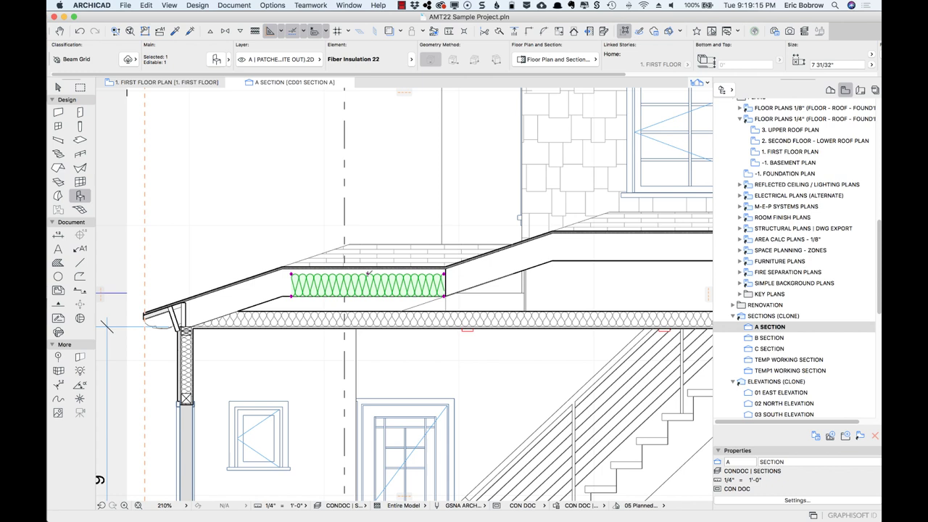
{"action": "left_click", "coordinate": [369, 274]}
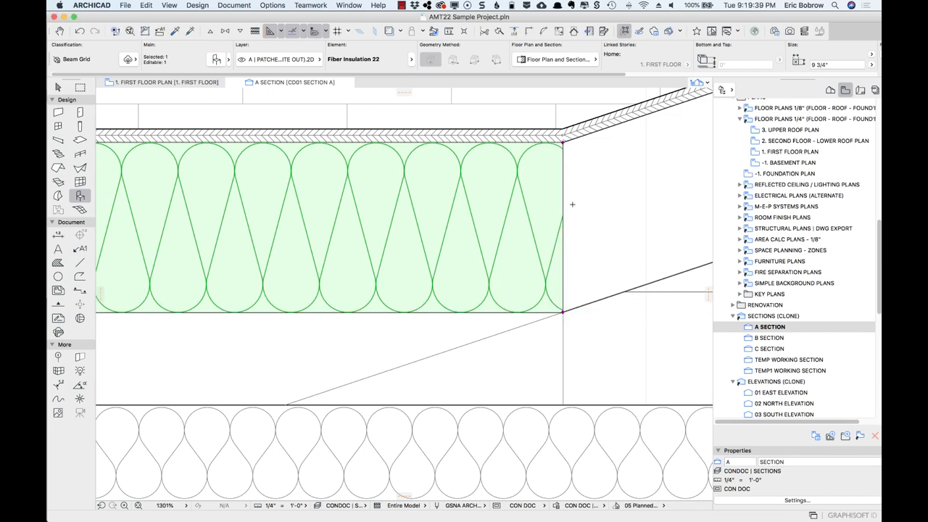
{"action": "right_click", "coordinate": [435, 225]}
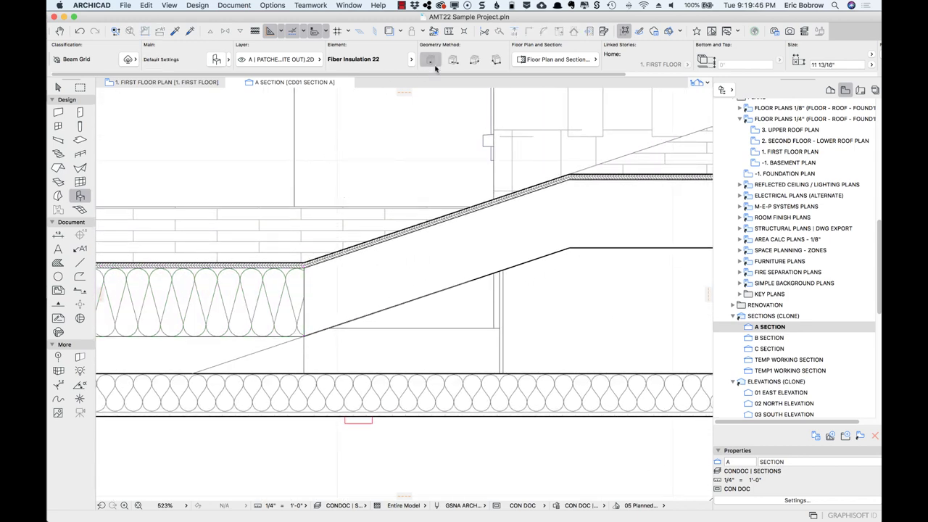
Place Fiber Insulation 22 along the sloped rafters using the rotated geometry method.
{"action": "left_click", "coordinate": [453, 59]}
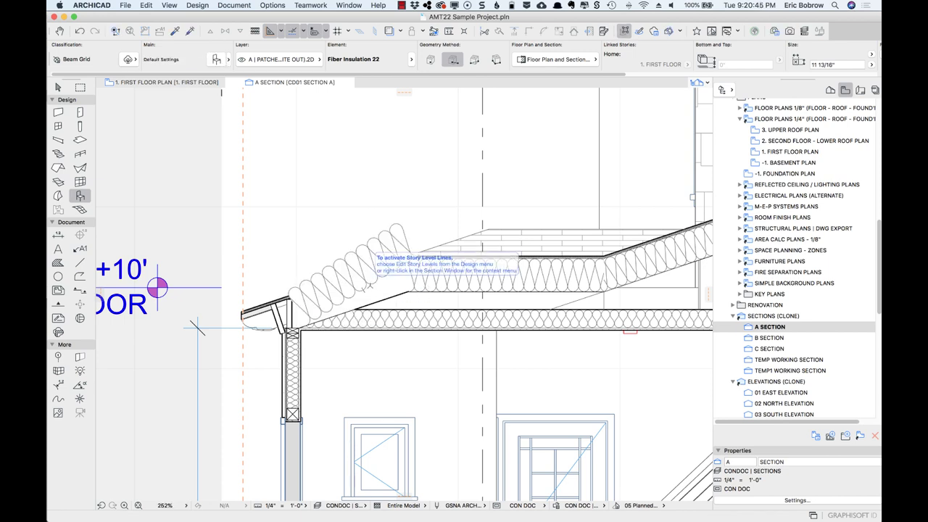
{"action": "key", "text": "cmd+z"}
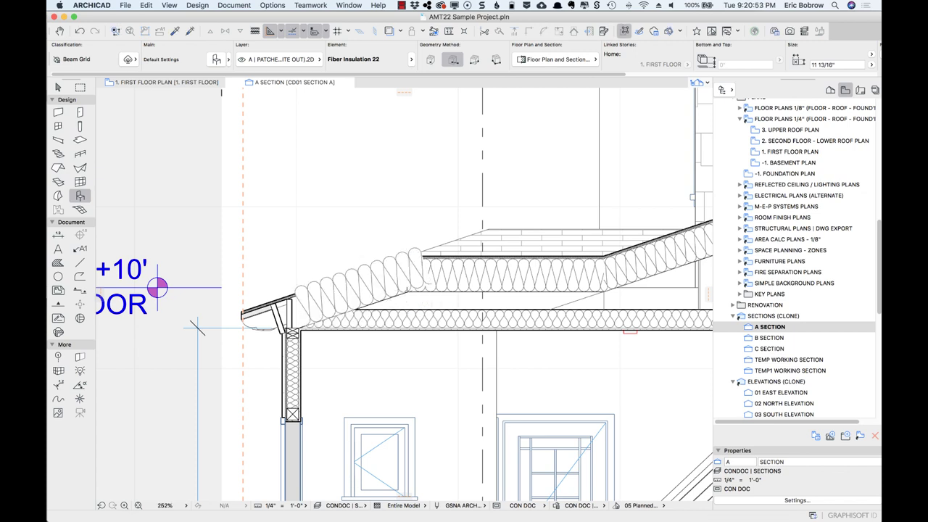
{"action": "mouse_move", "coordinate": [395, 281]}
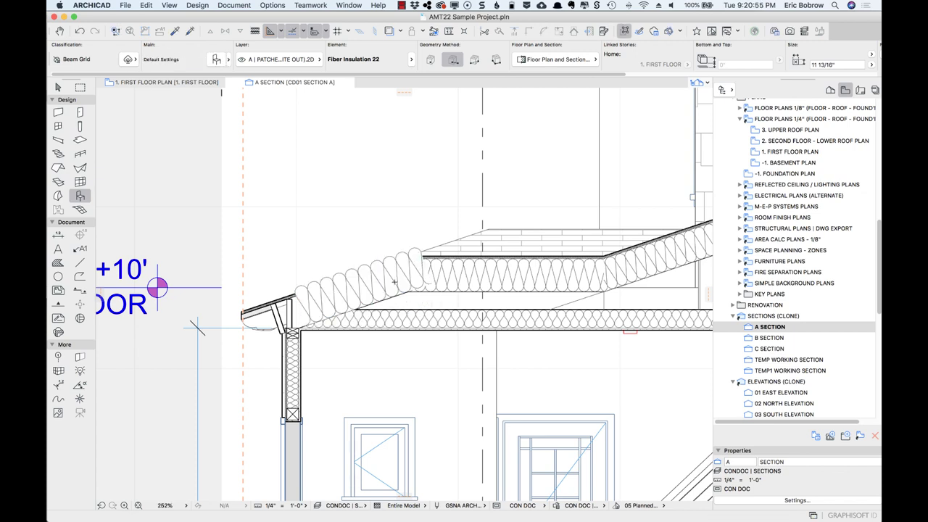
{"action": "left_click", "coordinate": [356, 283]}
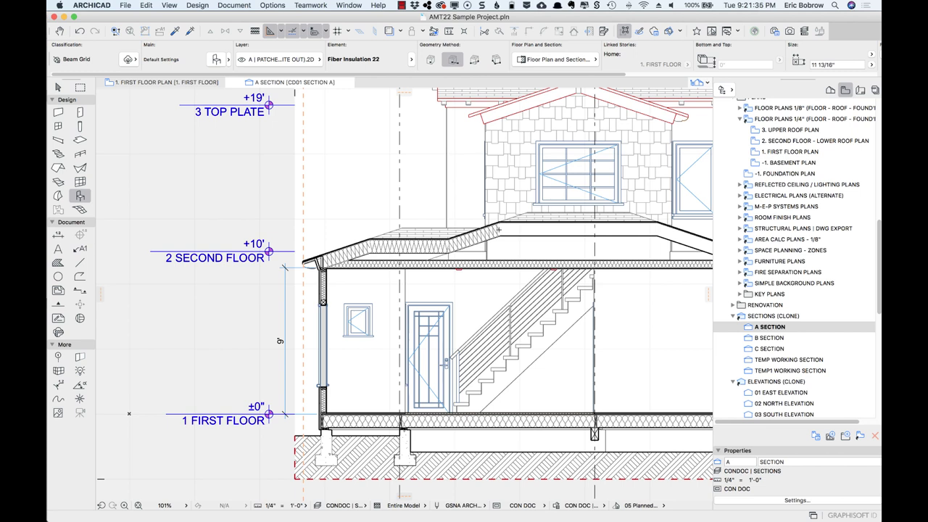
{"action": "mouse_move", "coordinate": [550, 232]}
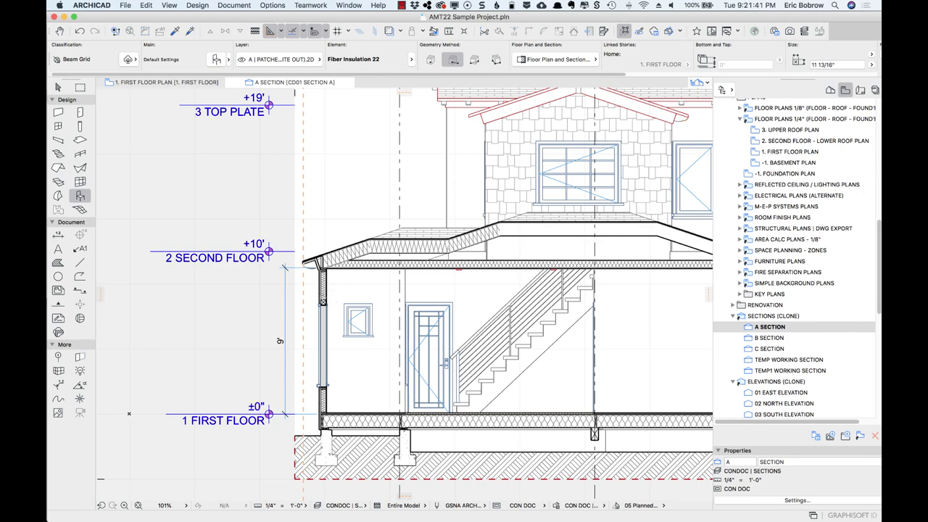
Scroll the view before reaching the Profile Manager with the stucco wall profile.
{"action": "scroll", "scroll_direction": "up", "scroll_amount": 3}
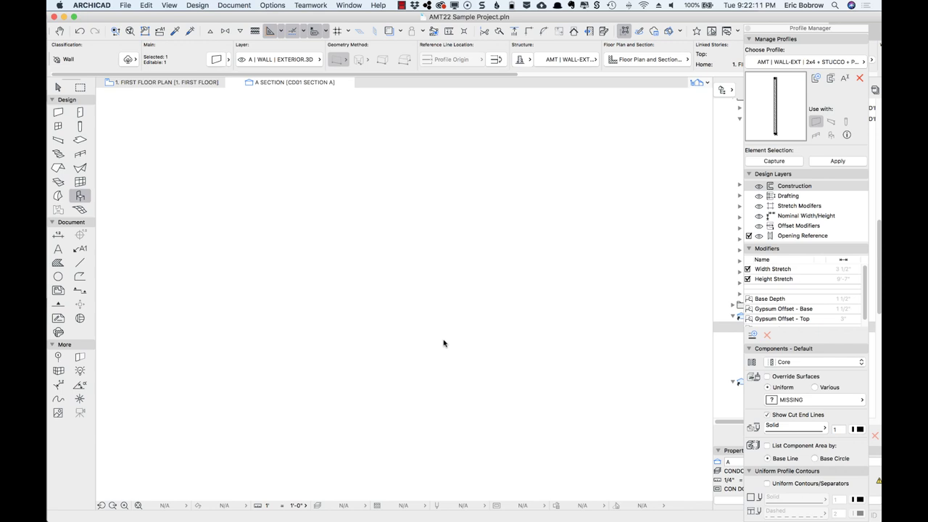
Edit the stucco wall profile and assign the insulation fill to its core component.
{"action": "left_click", "coordinate": [424, 82]}
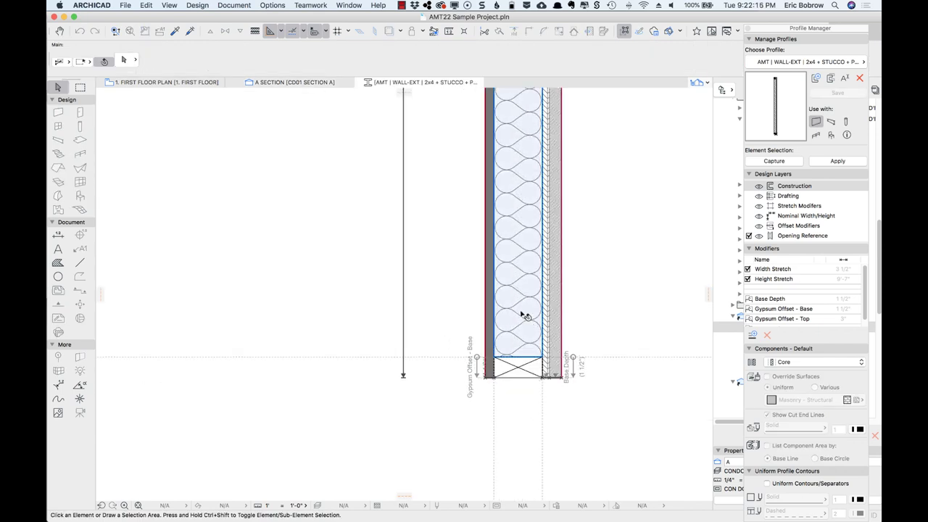
{"action": "left_click", "coordinate": [519, 316]}
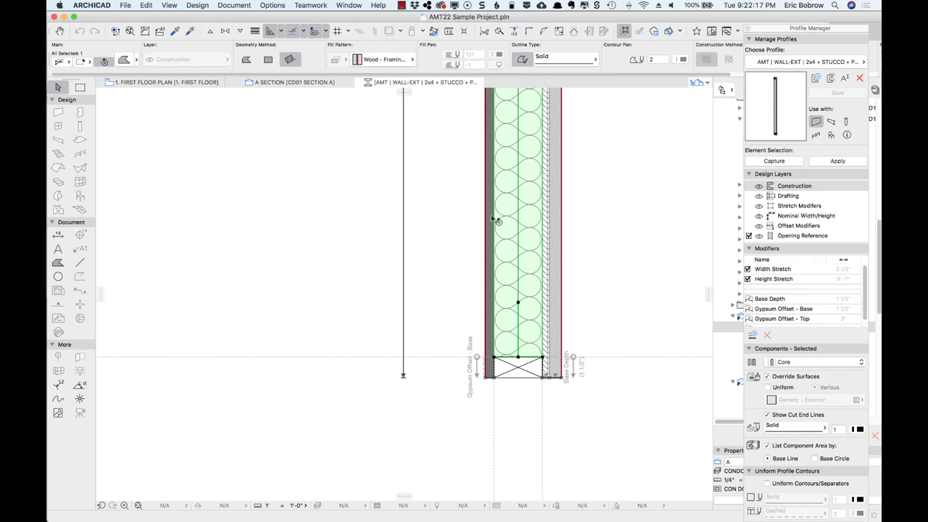
{"action": "left_click", "coordinate": [384, 58]}
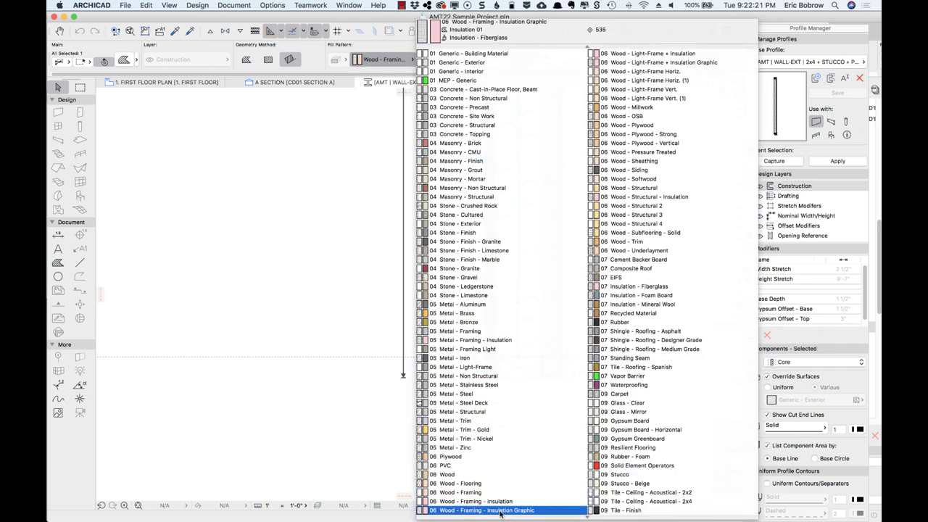
{"action": "left_click", "coordinate": [484, 511]}
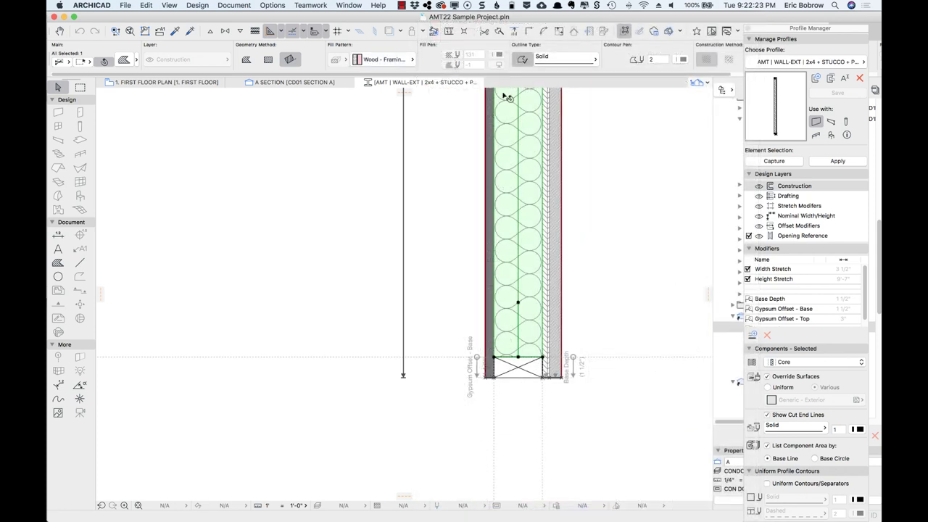
{"action": "mouse_move", "coordinate": [515, 238]}
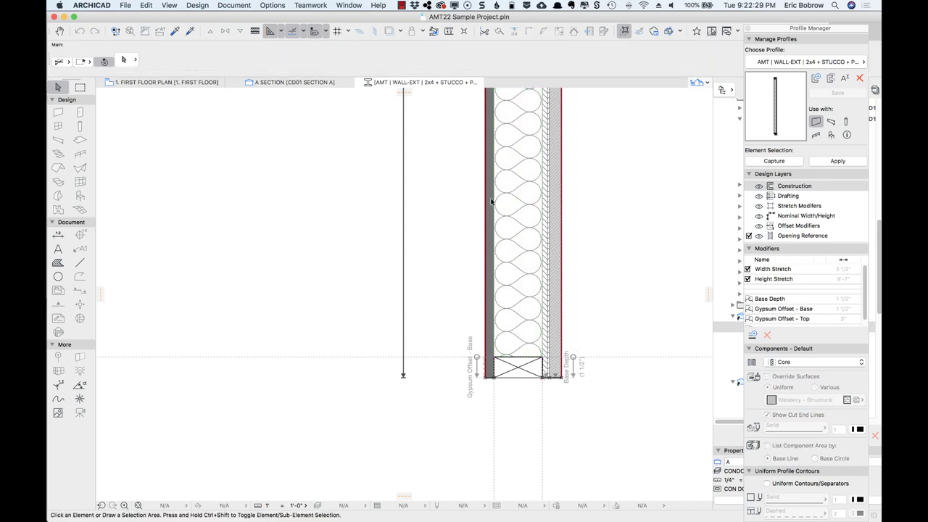
{"action": "mouse_move", "coordinate": [568, 250]}
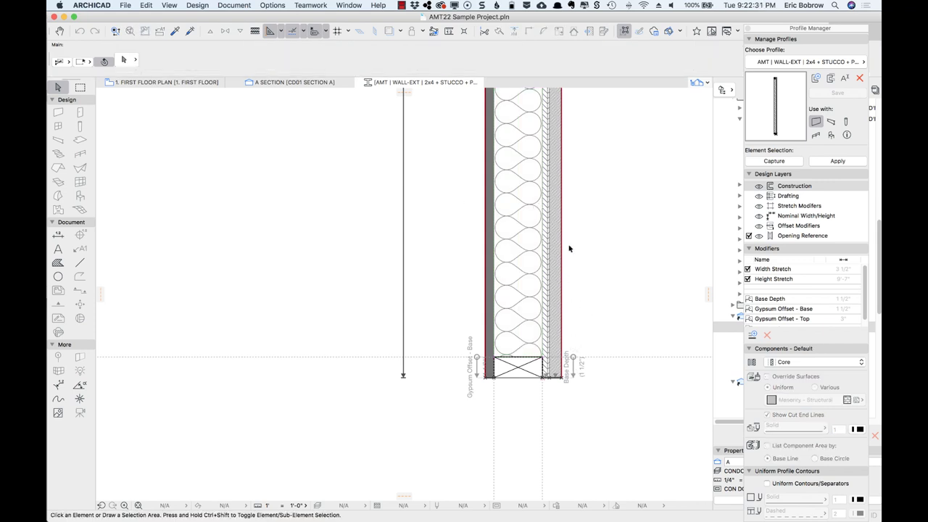
{"action": "mouse_move", "coordinate": [520, 247]}
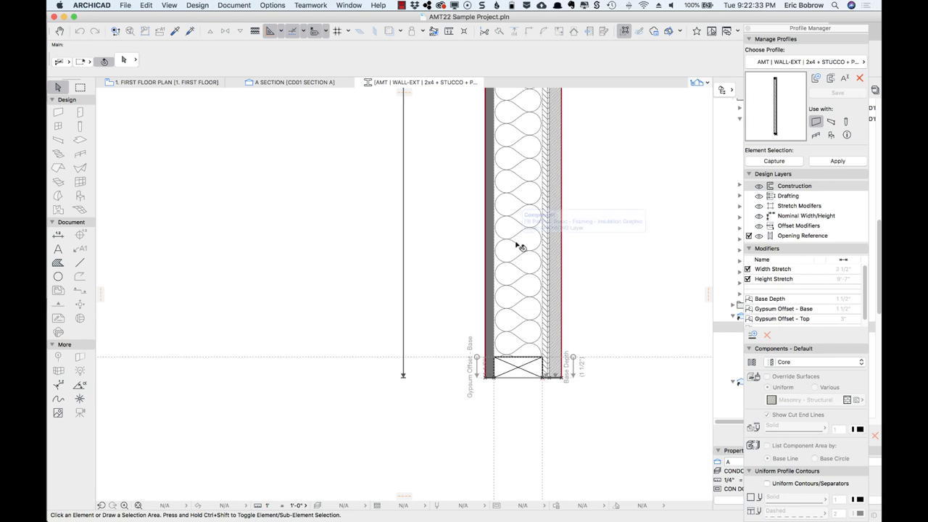
{"action": "mouse_move", "coordinate": [577, 241]}
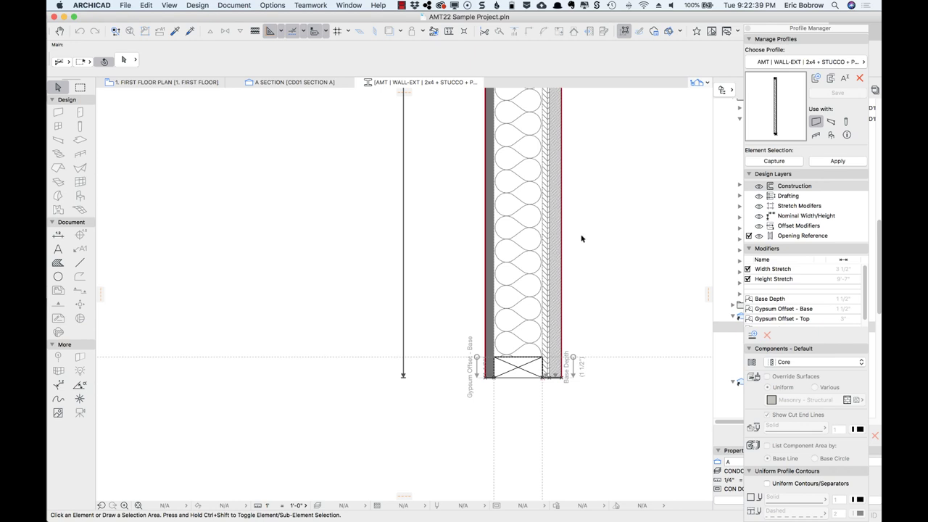
{"action": "mouse_move", "coordinate": [575, 240]}
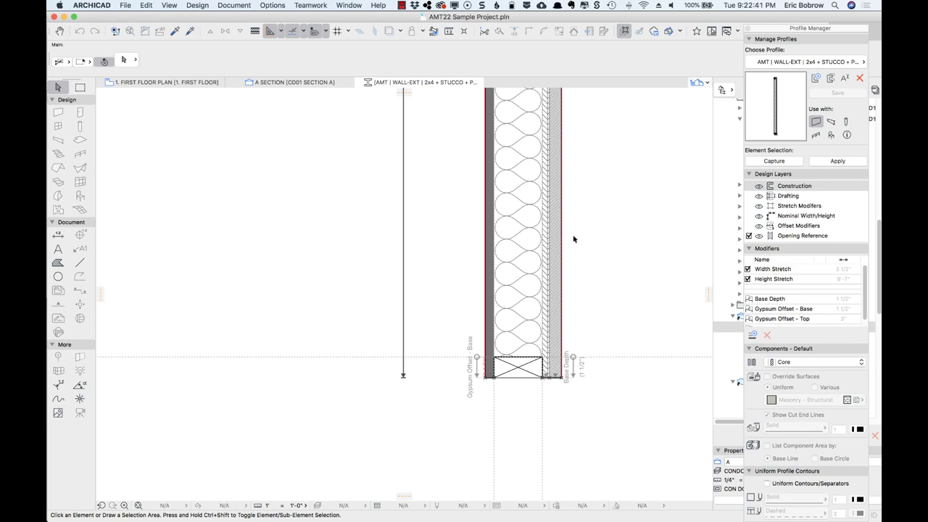
{"action": "mouse_move", "coordinate": [569, 348]}
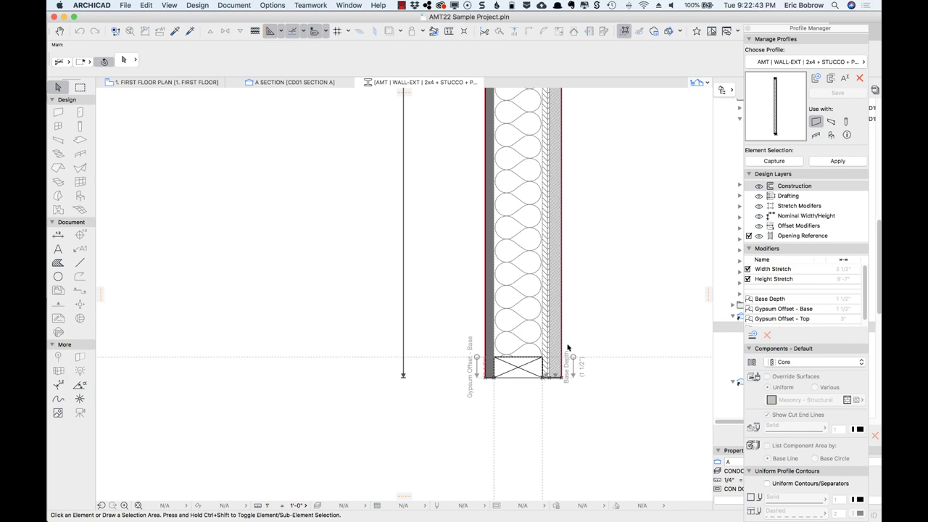
{"action": "left_click", "coordinate": [519, 217]}
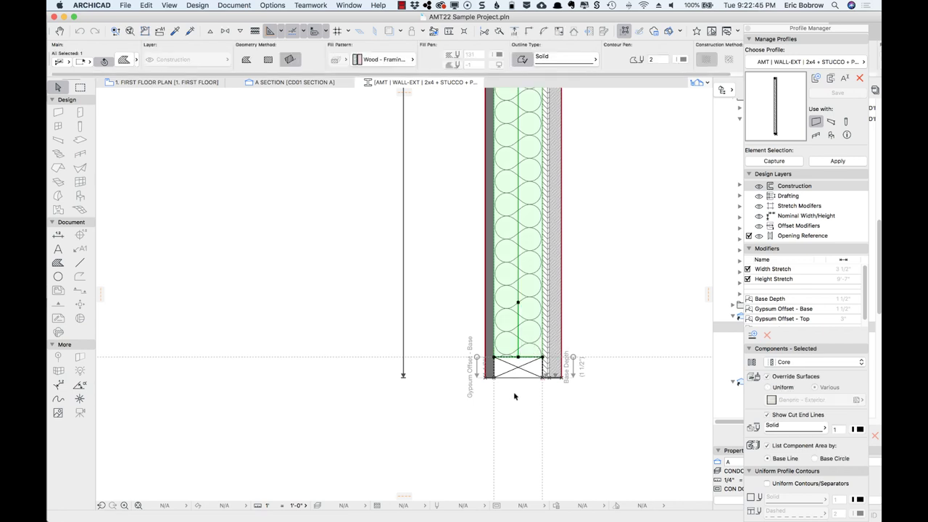
{"action": "mouse_move", "coordinate": [522, 392]}
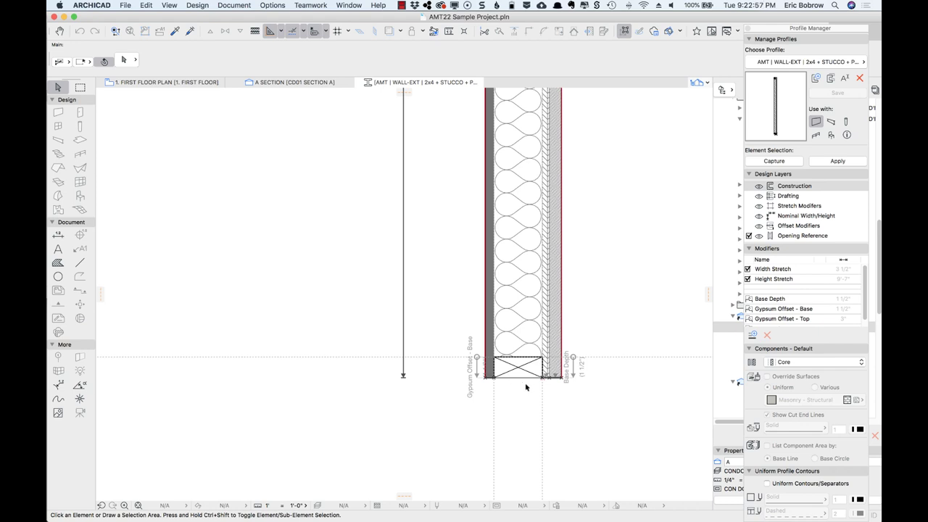
{"action": "mouse_move", "coordinate": [515, 380]}
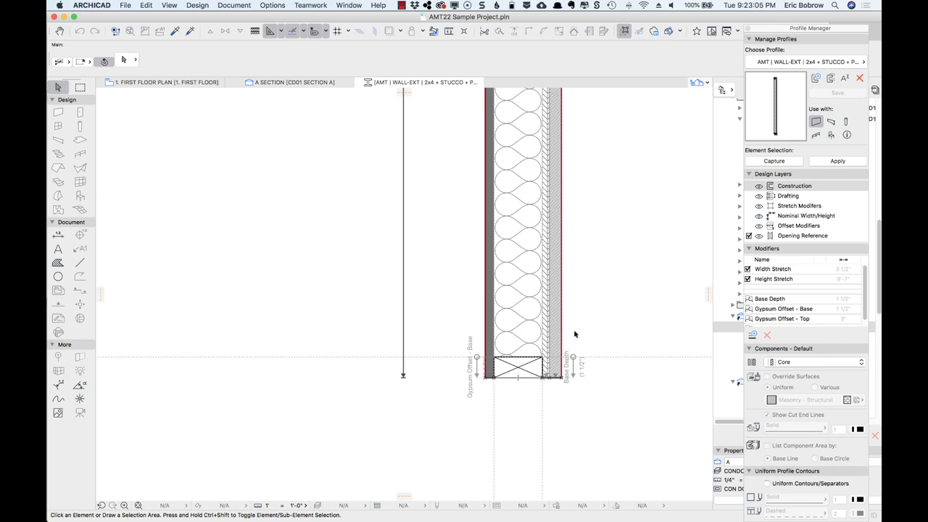
{"action": "mouse_move", "coordinate": [589, 319]}
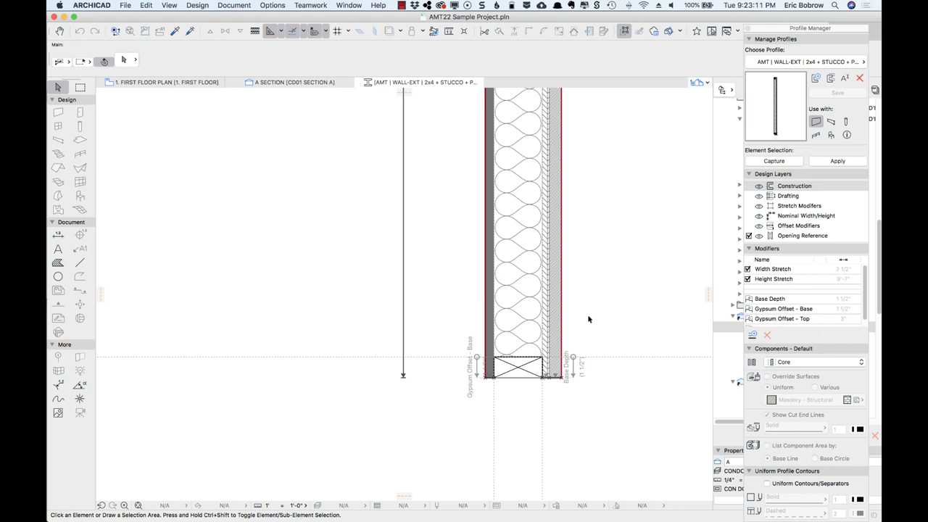
{"action": "mouse_move", "coordinate": [374, 153]}
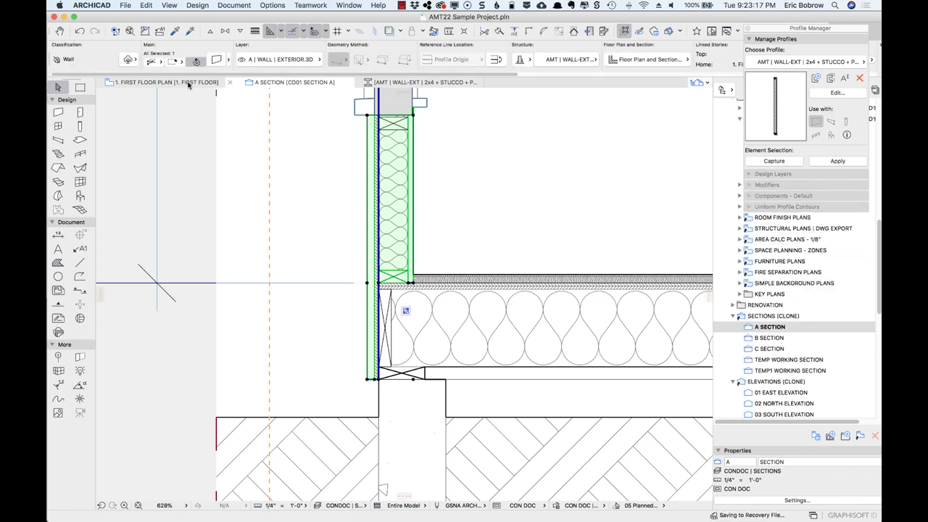
Switch to the 1. FIRST FLOOR PLAN view of the living room walls.
{"action": "left_click", "coordinate": [166, 81]}
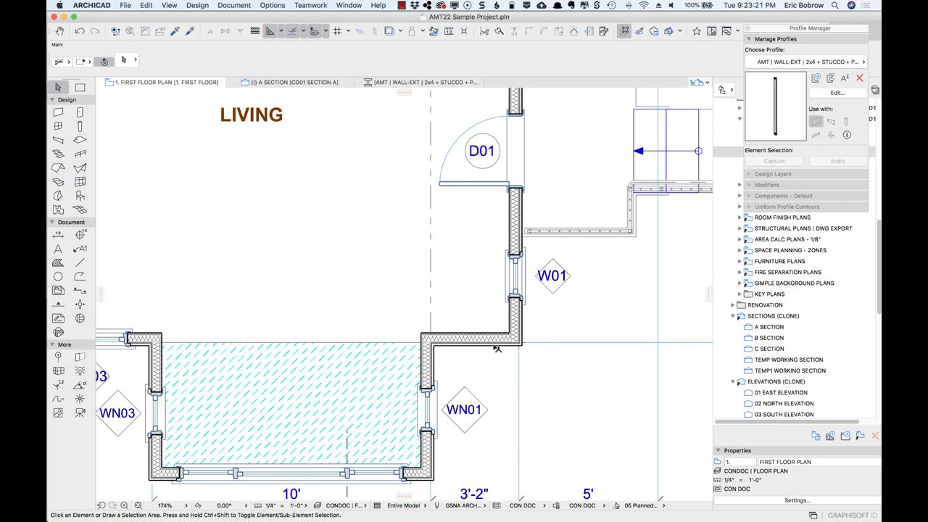
{"action": "mouse_move", "coordinate": [534, 325]}
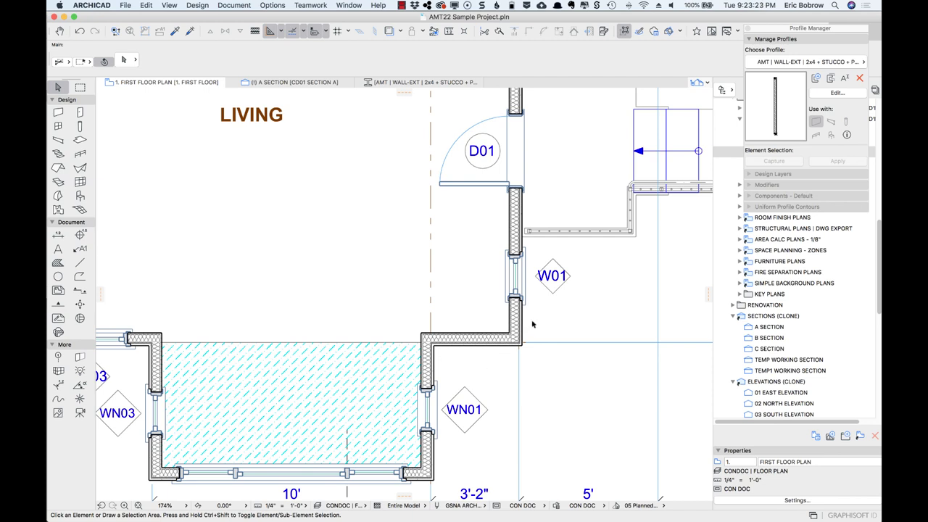
{"action": "mouse_move", "coordinate": [560, 331]}
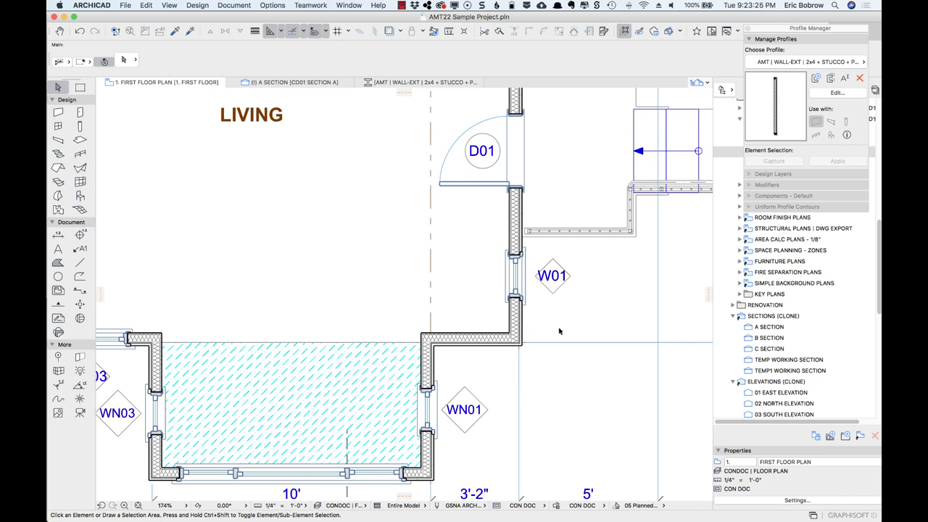
{"action": "mouse_move", "coordinate": [498, 356]}
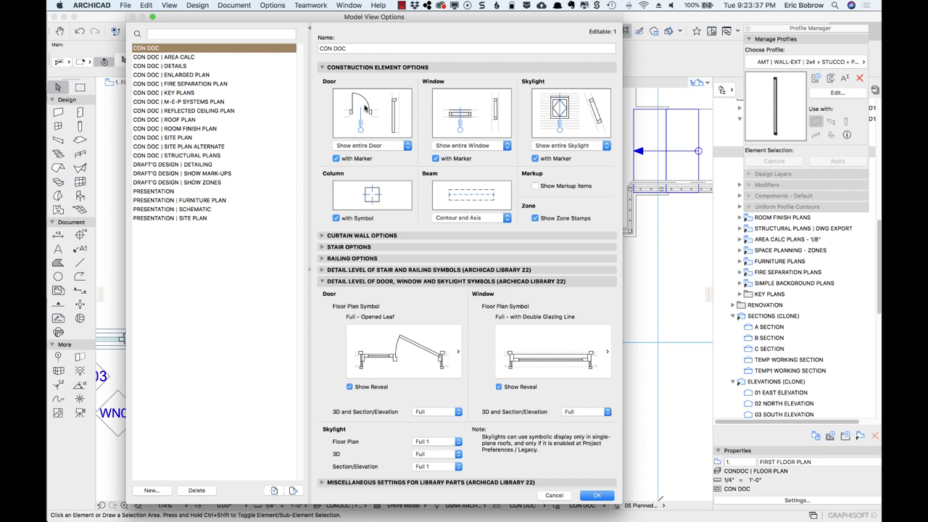
{"action": "mouse_move", "coordinate": [269, 149]}
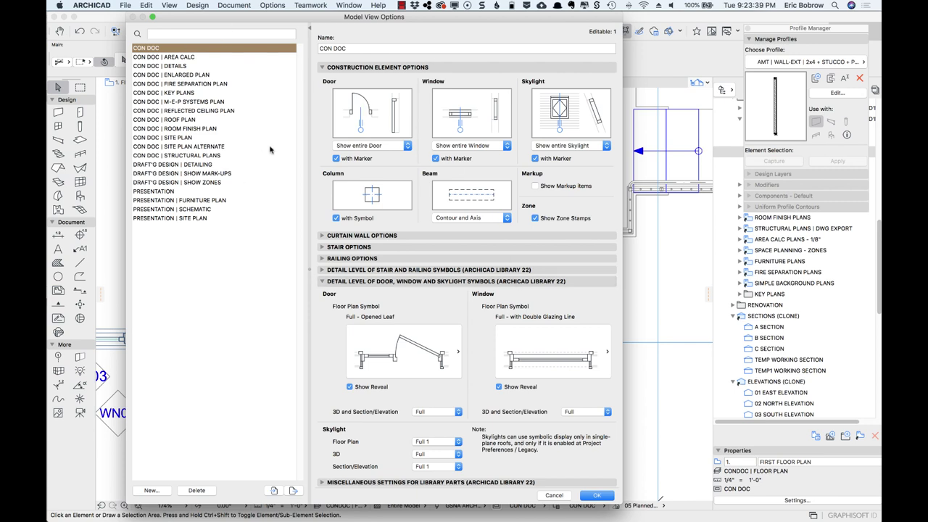
{"action": "mouse_move", "coordinate": [351, 303]}
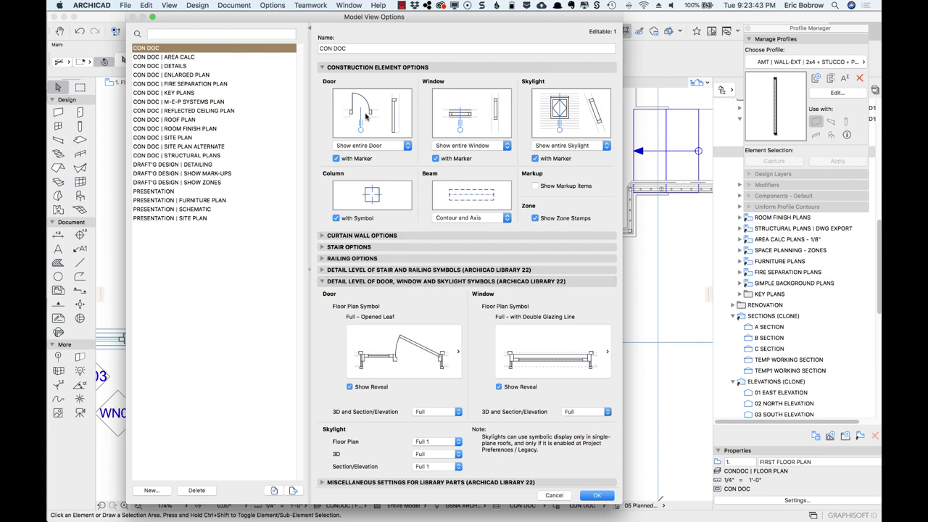
{"action": "mouse_move", "coordinate": [245, 197]}
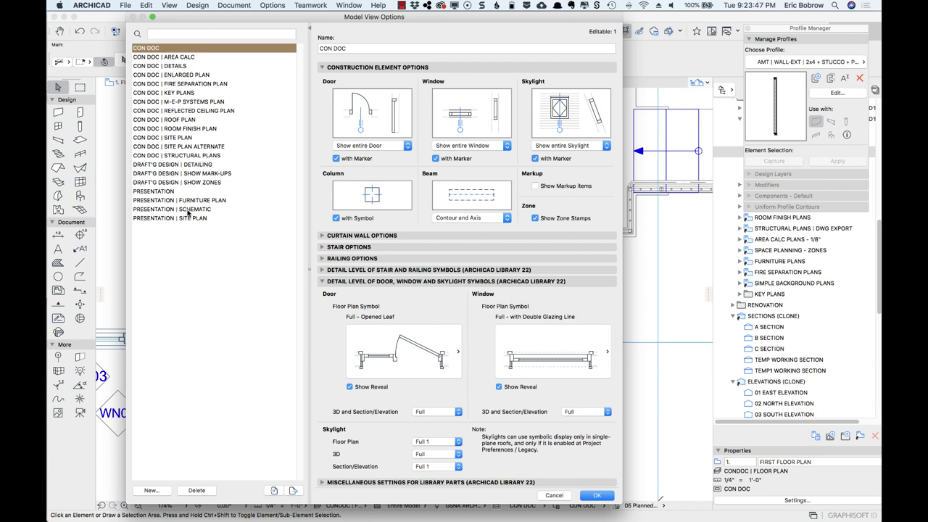
Apply the PRESENTATION | SCHEMATIC model view option set to the plan.
{"action": "left_click", "coordinate": [171, 209]}
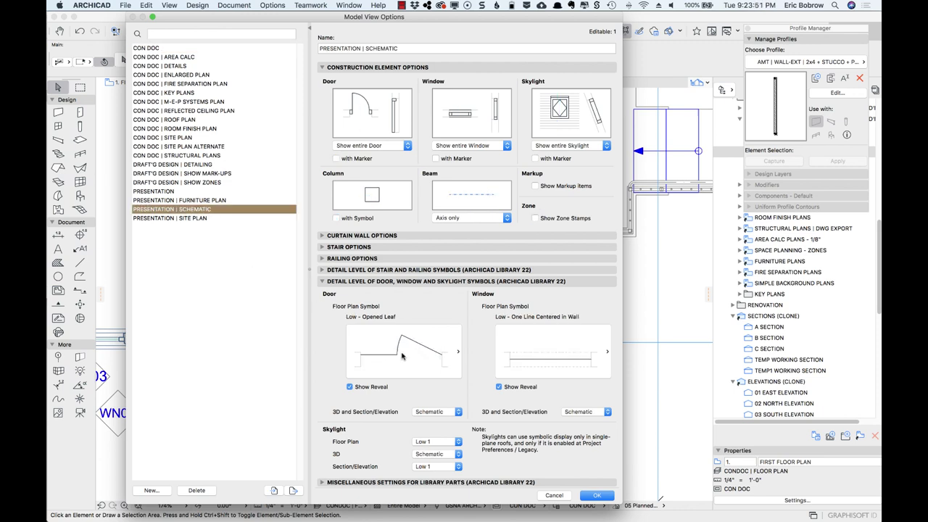
{"action": "left_click", "coordinate": [596, 496]}
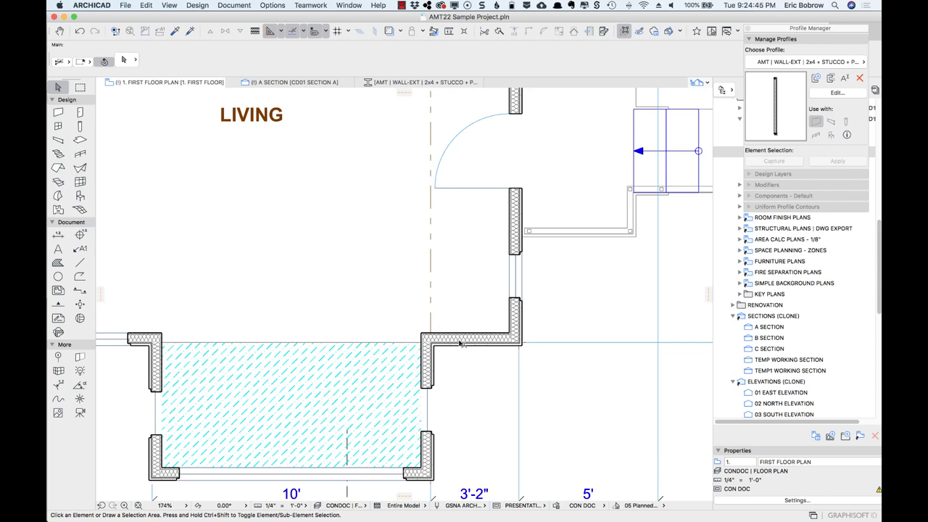
{"action": "mouse_move", "coordinate": [480, 342]}
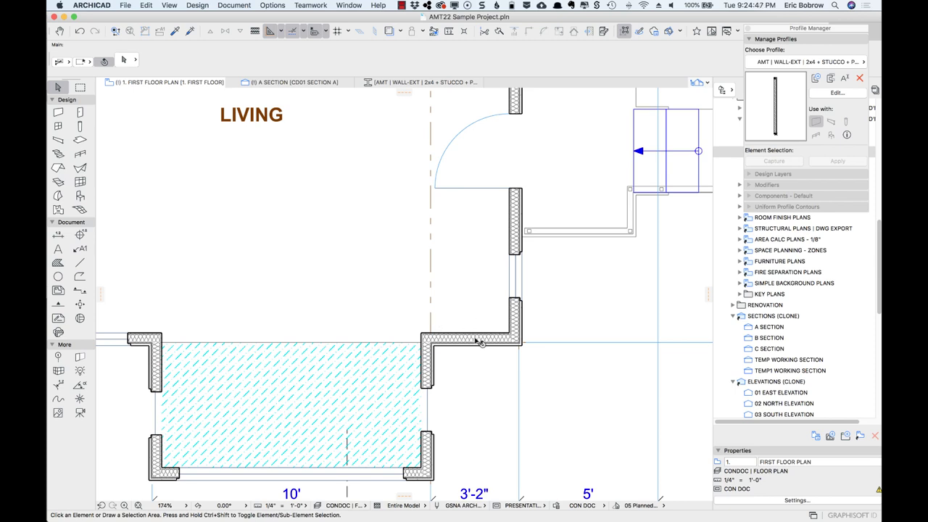
{"action": "mouse_move", "coordinate": [563, 496]}
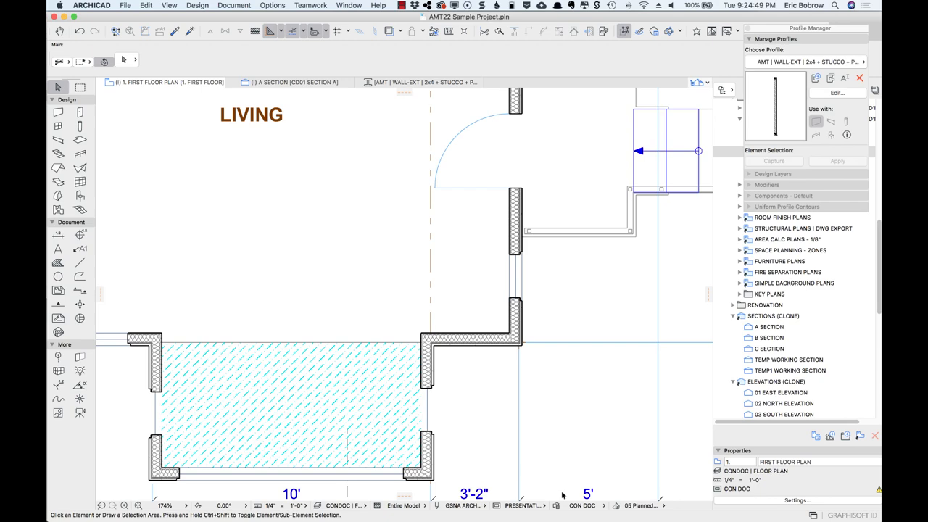
Bring up Graphic Override Combinations from the quick options bar.
{"action": "left_click", "coordinate": [554, 504]}
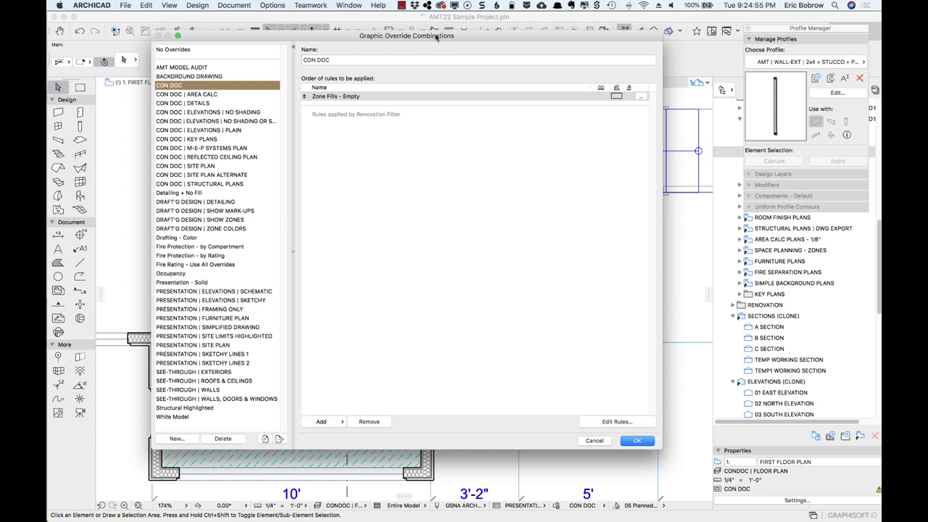
{"action": "mouse_move", "coordinate": [417, 58]}
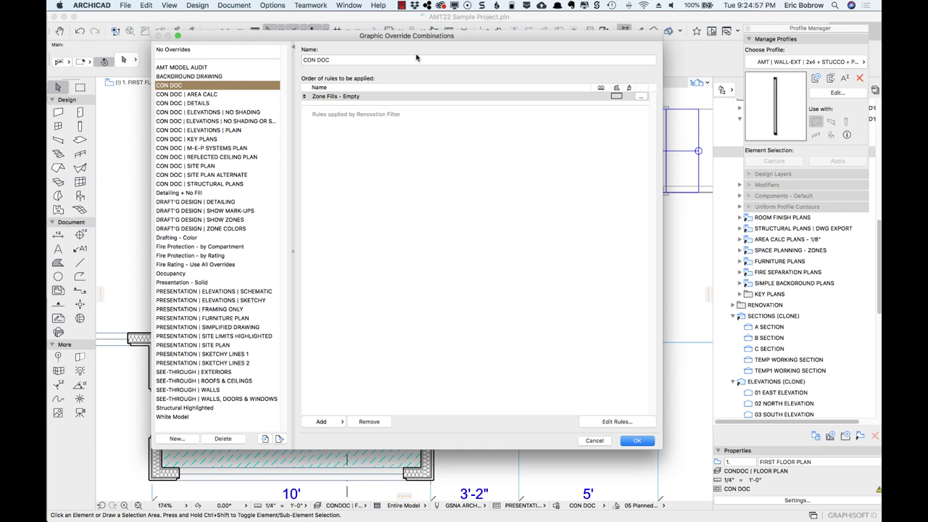
{"action": "mouse_move", "coordinate": [435, 183]}
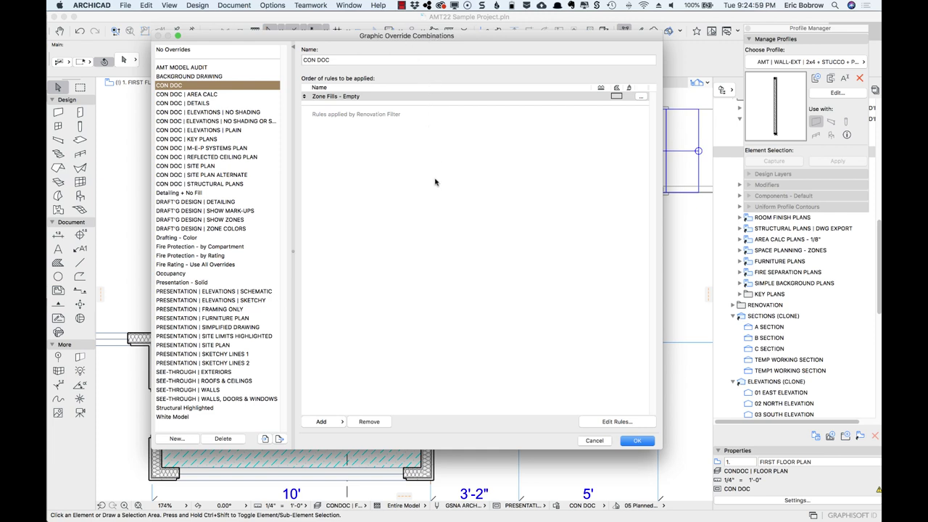
{"action": "mouse_move", "coordinate": [293, 303]}
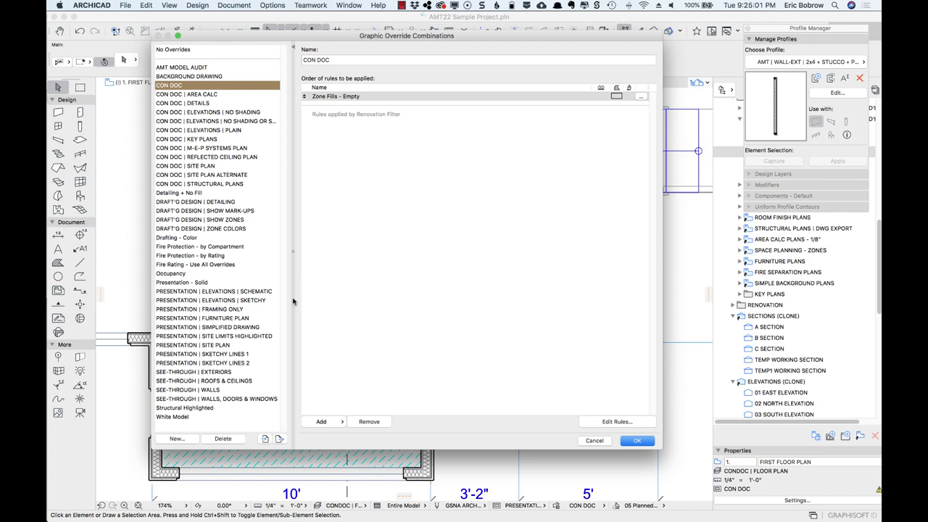
{"action": "mouse_move", "coordinate": [259, 362]}
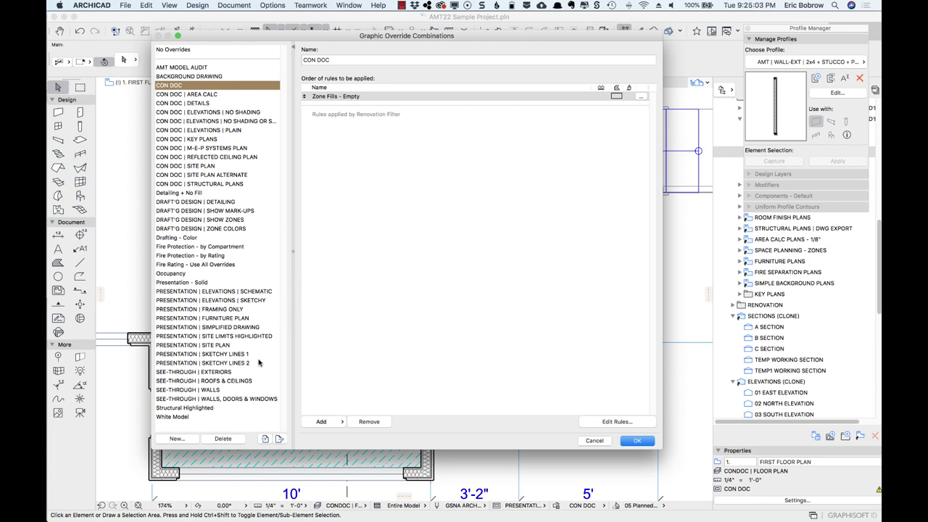
Select PRESENTATION | SIMPLIFIED DRAWING, review its white opaque Cut Fills rule, and apply it to the plan.
{"action": "left_click", "coordinate": [218, 327]}
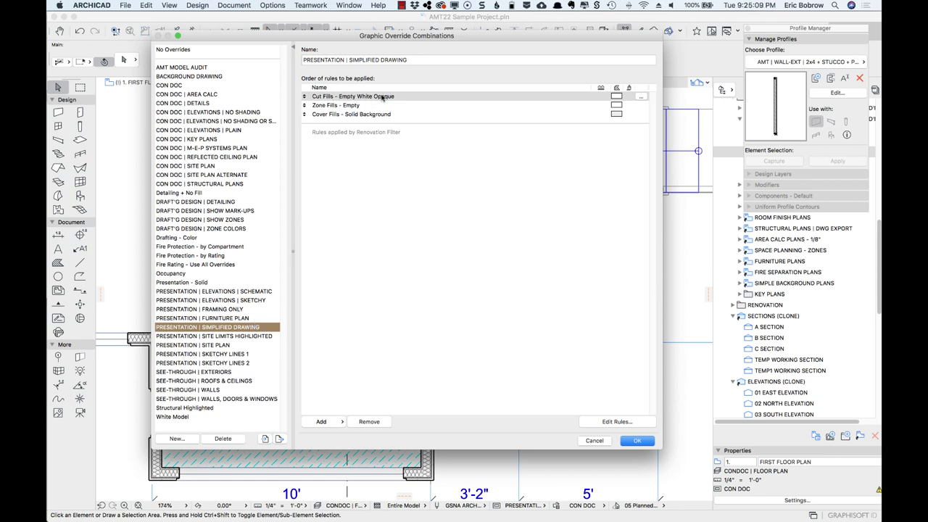
{"action": "left_click", "coordinate": [616, 421]}
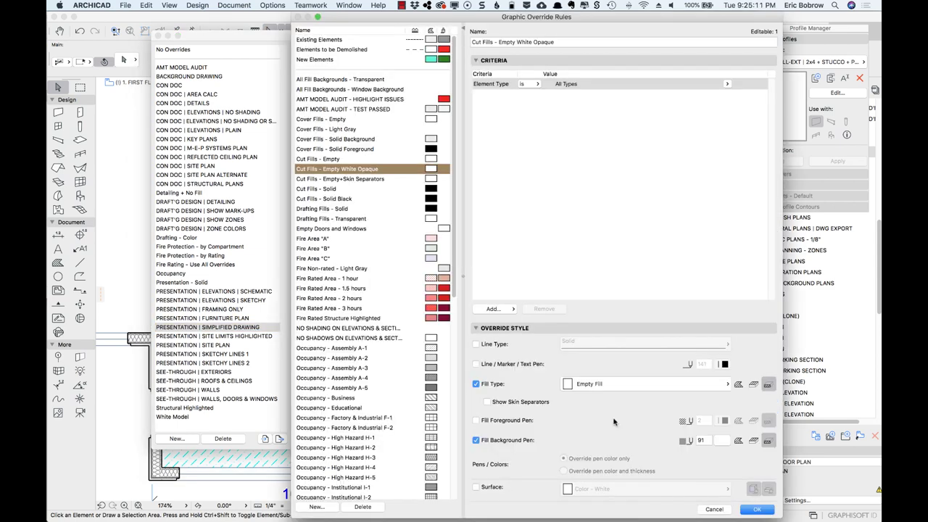
{"action": "mouse_move", "coordinate": [525, 152]}
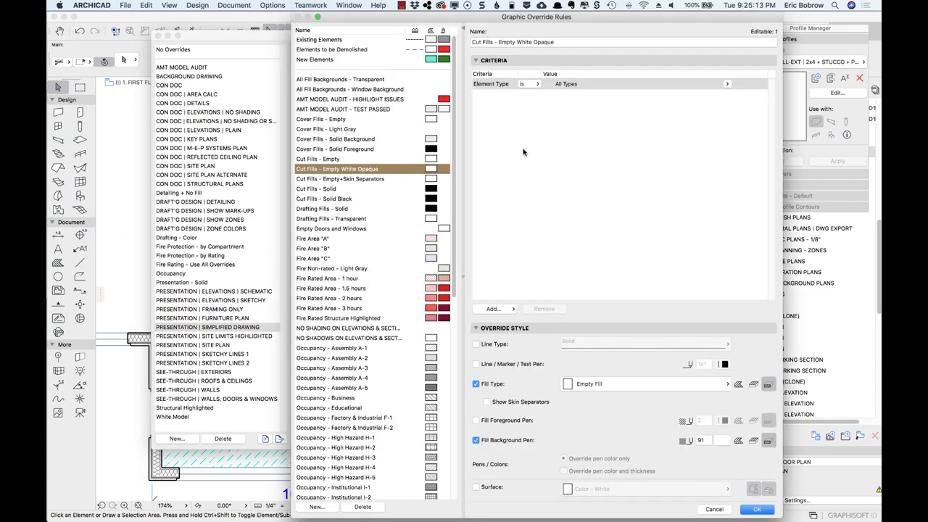
{"action": "mouse_move", "coordinate": [577, 392]}
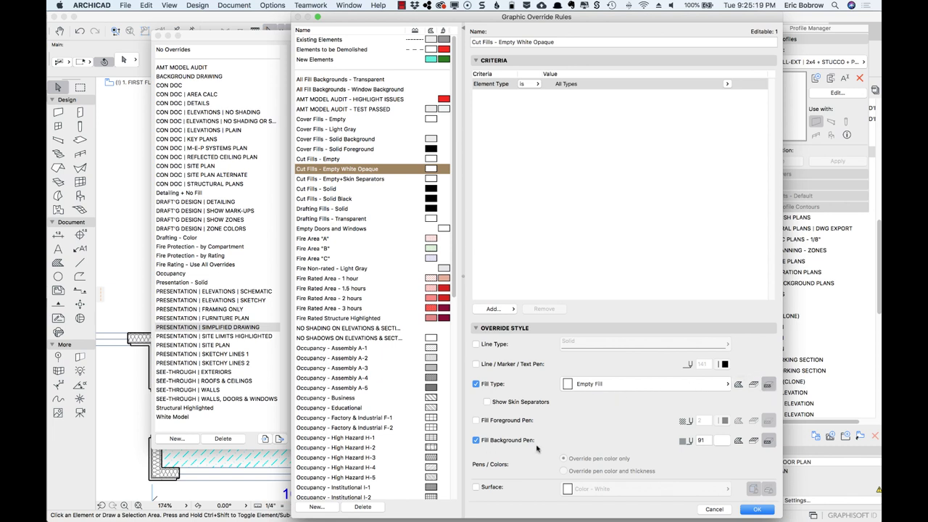
{"action": "left_click", "coordinate": [720, 441]}
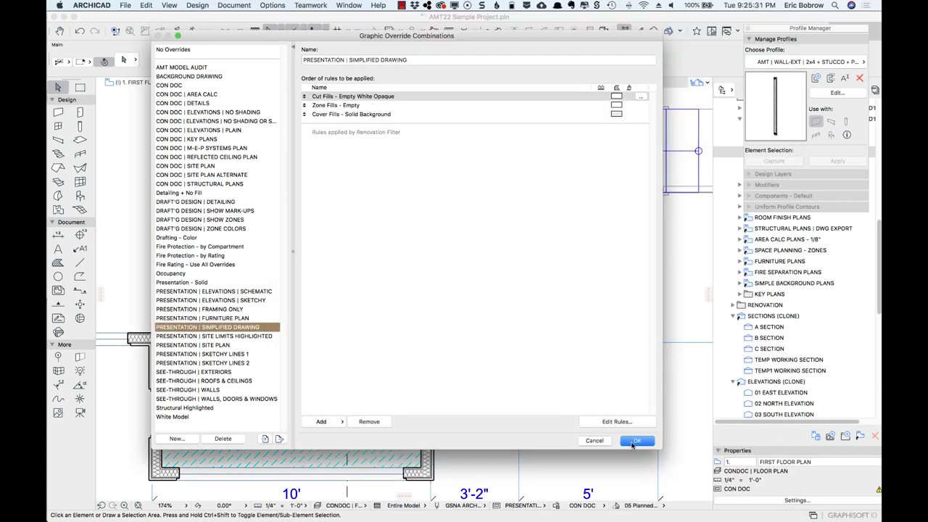
{"action": "left_click", "coordinate": [637, 441]}
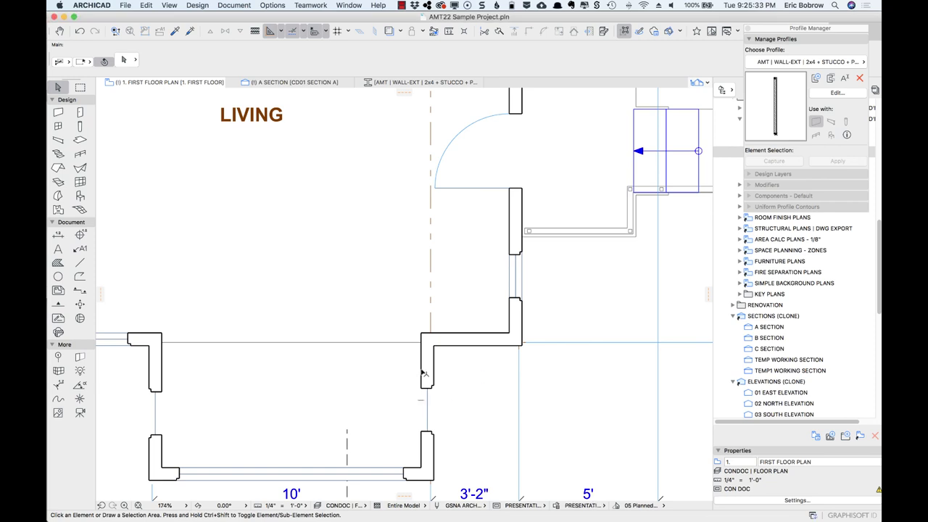
{"action": "mouse_move", "coordinate": [760, 49]}
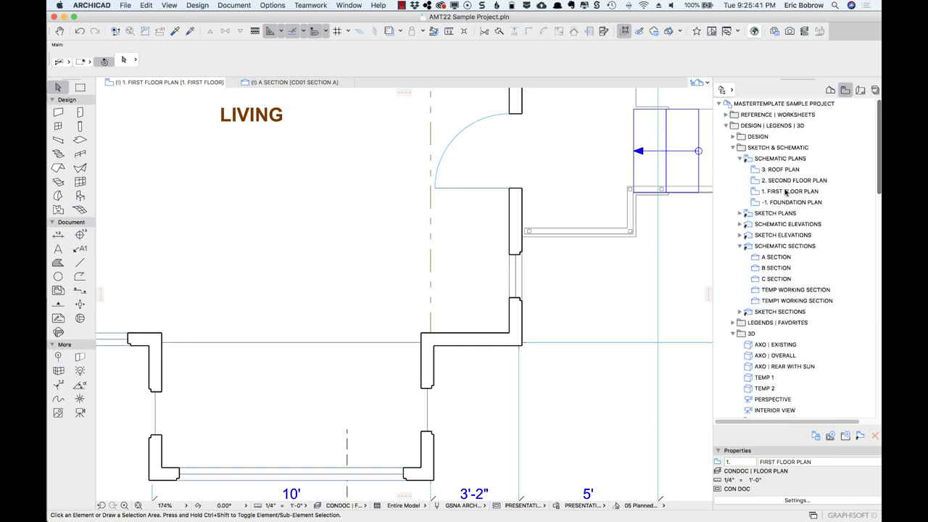
Show Schematic Plans > First Floor Plan and look over the outline-only walls.
{"action": "left_click", "coordinate": [790, 191]}
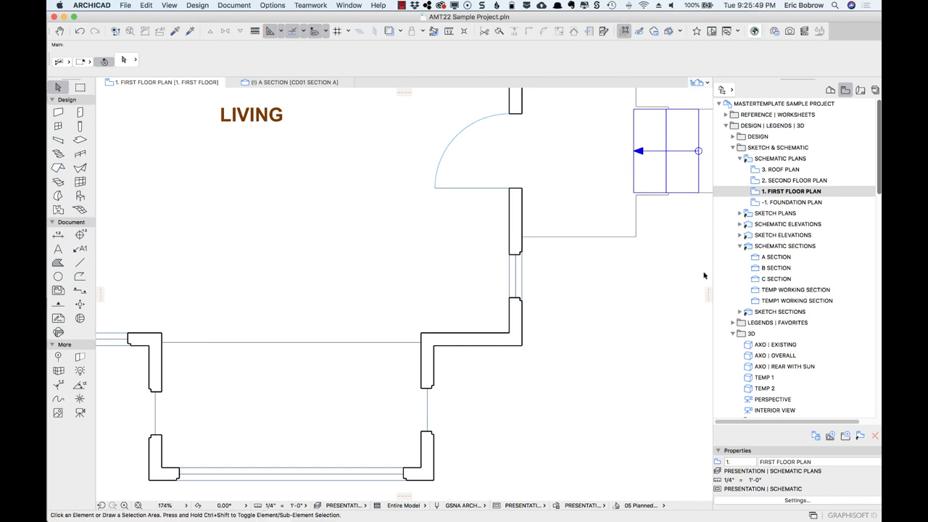
{"action": "mouse_move", "coordinate": [787, 255]}
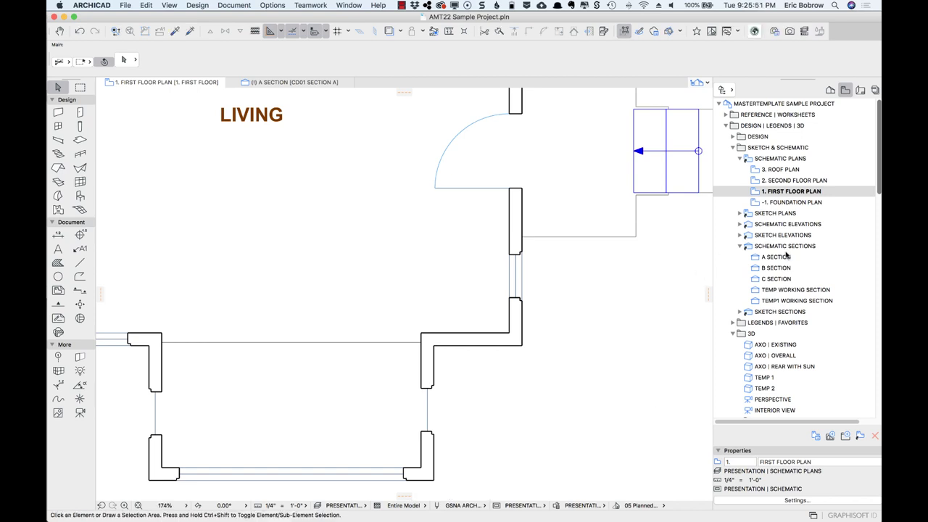
{"action": "scroll", "scroll_direction": "down", "scroll_amount": 3}
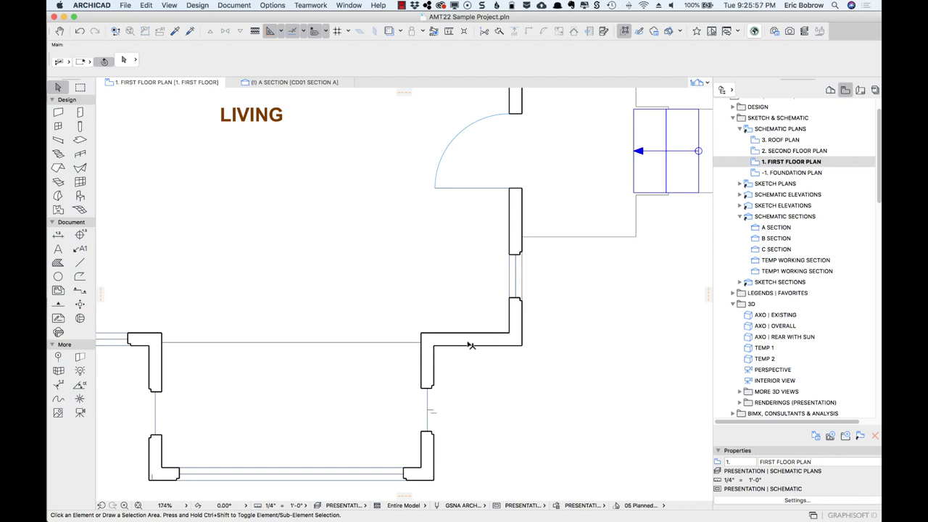
{"action": "scroll", "scroll_direction": "down", "scroll_amount": 3}
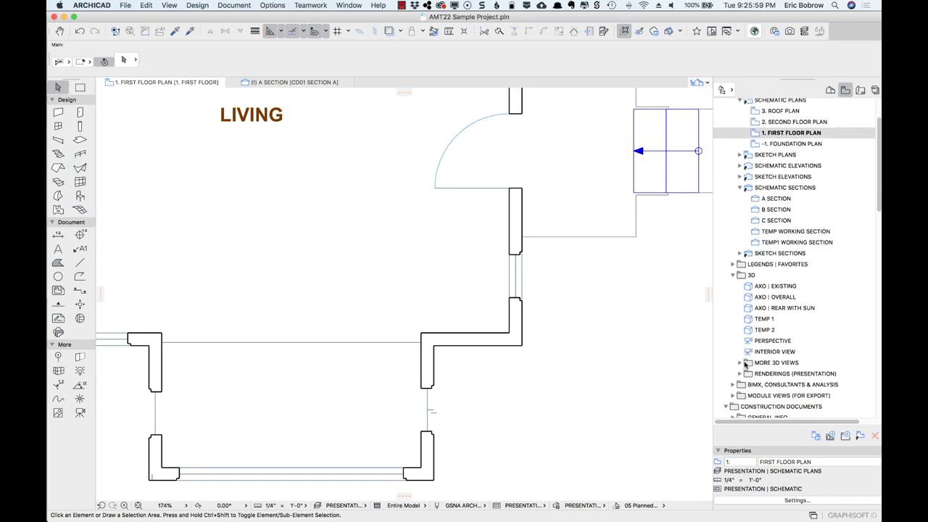
{"action": "scroll", "scroll_direction": "down", "scroll_amount": 3}
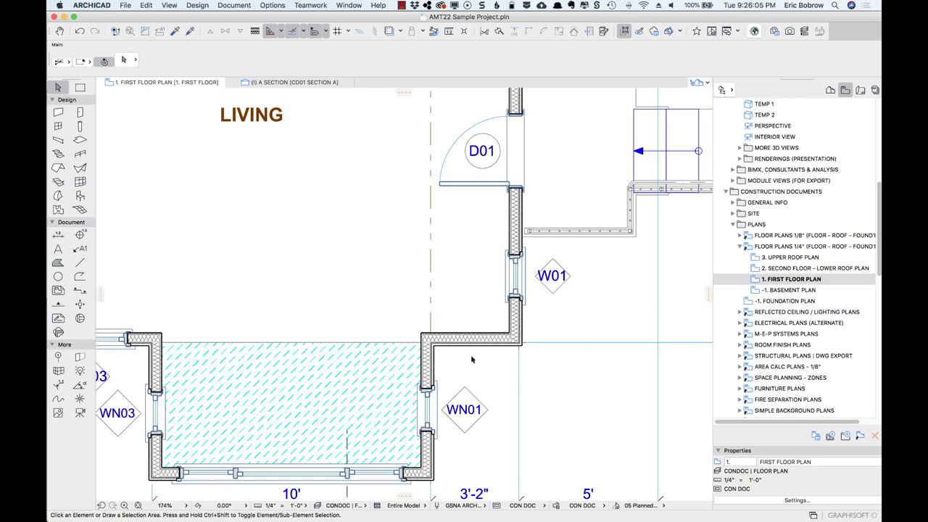
{"action": "mouse_move", "coordinate": [504, 482]}
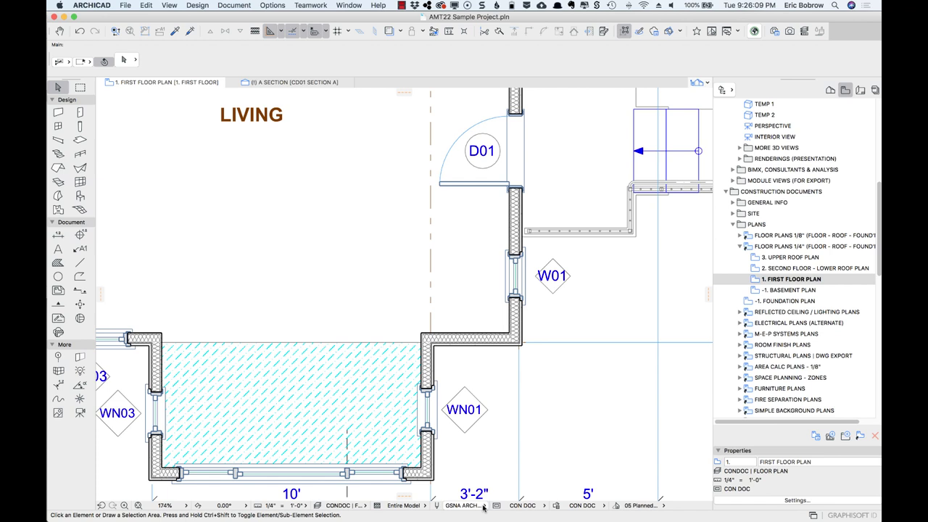
Switch the plan's pen set to GSNA ARCHICAD Layout Pens (HIDE INSUL 131).
{"action": "left_click", "coordinate": [462, 505]}
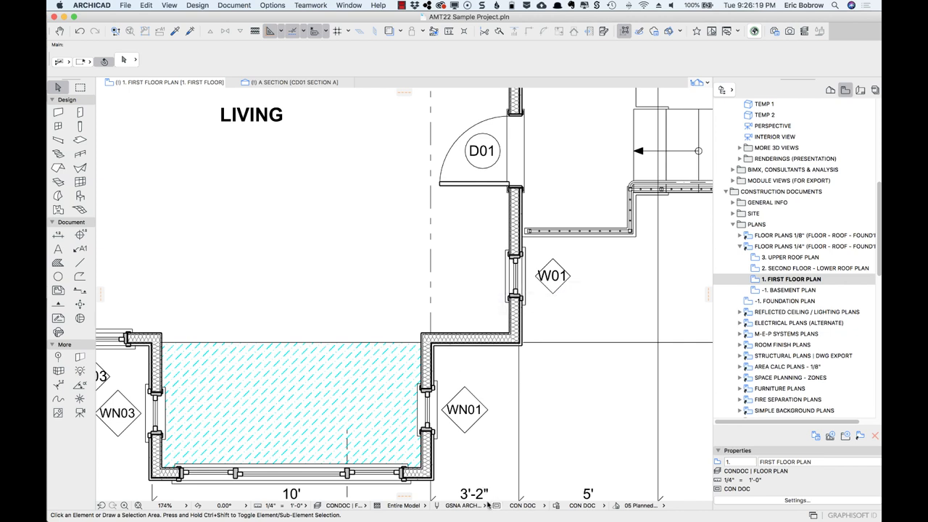
{"action": "left_click", "coordinate": [464, 505]}
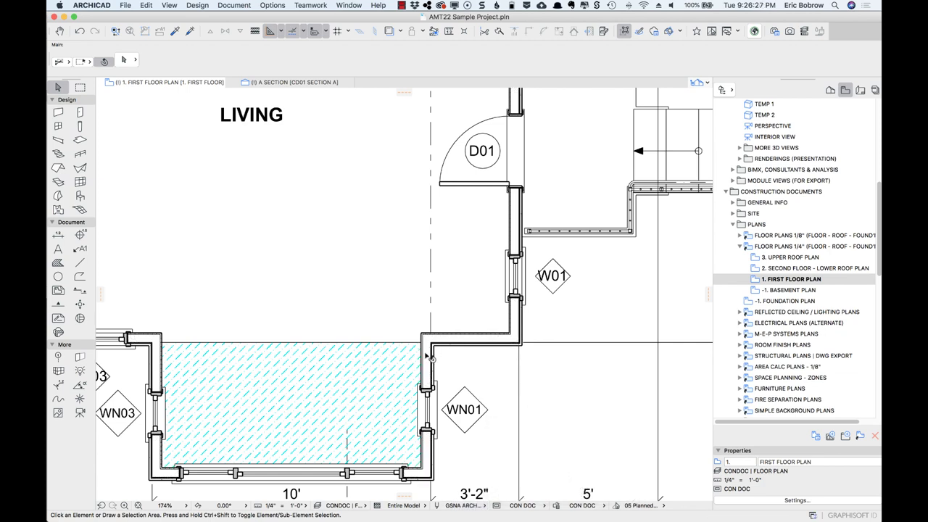
{"action": "mouse_move", "coordinate": [432, 369]}
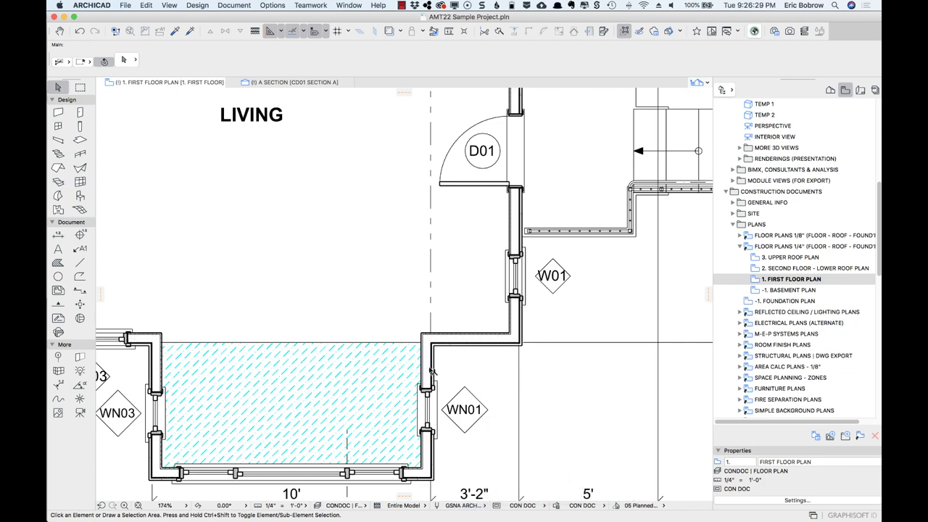
{"action": "mouse_move", "coordinate": [485, 342]}
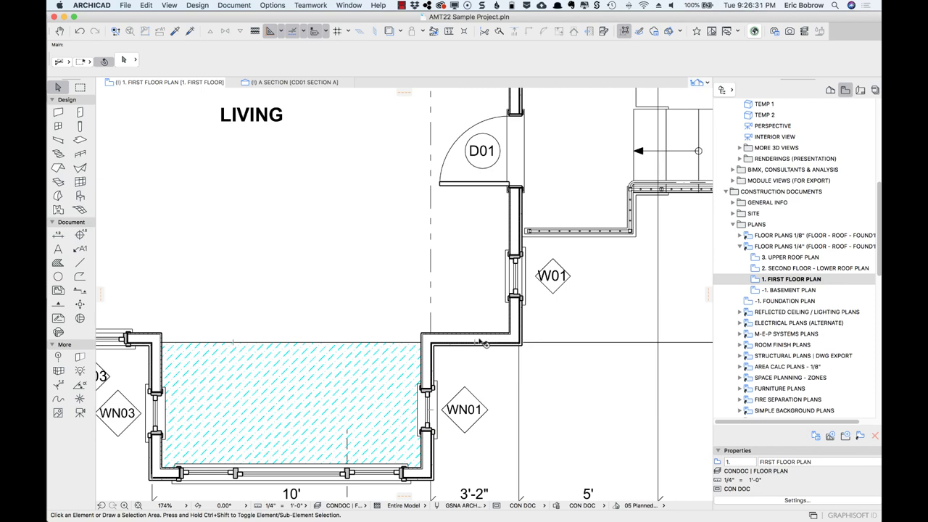
{"action": "mouse_move", "coordinate": [467, 362]}
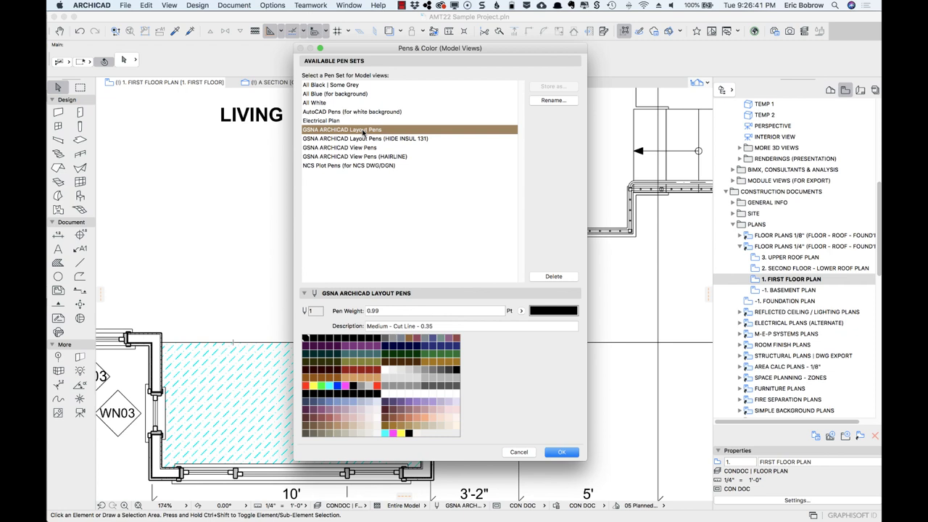
{"action": "mouse_move", "coordinate": [389, 380]}
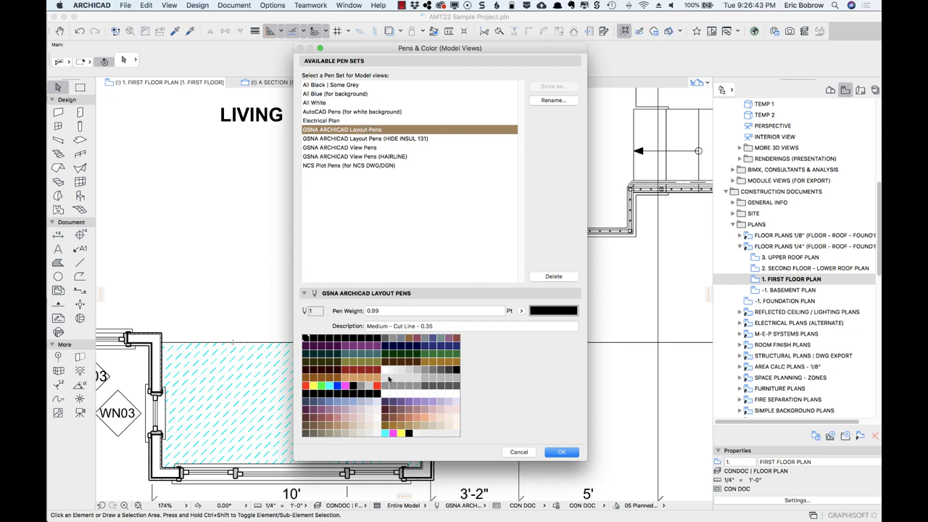
{"action": "left_click", "coordinate": [384, 384]}
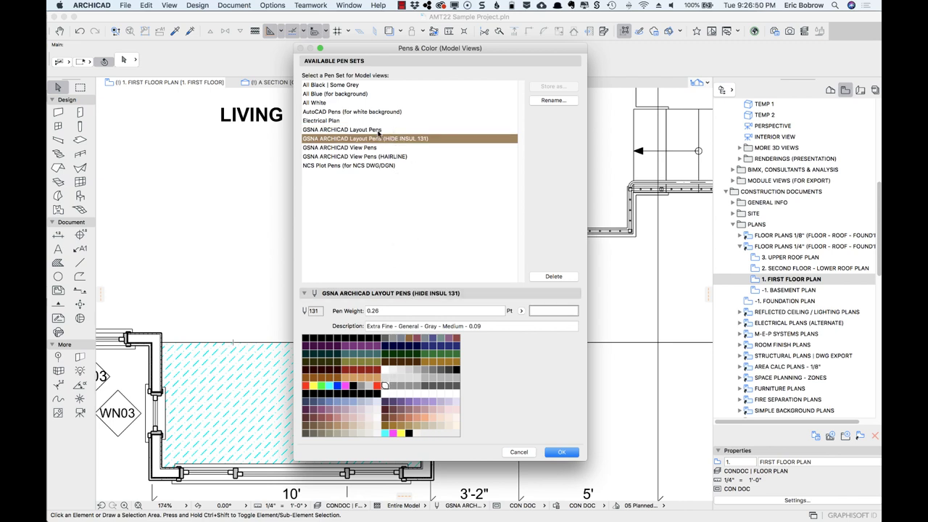
{"action": "mouse_move", "coordinate": [414, 221]}
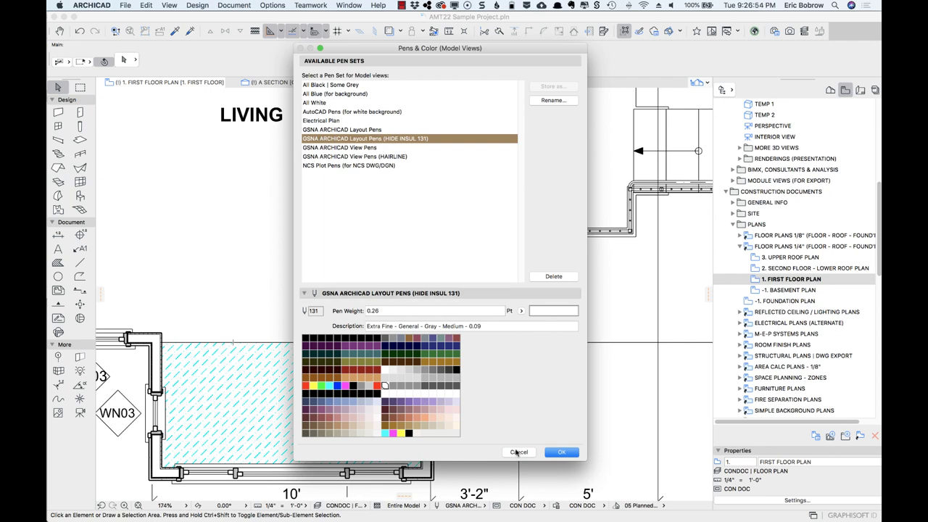
{"action": "left_click", "coordinate": [561, 452]}
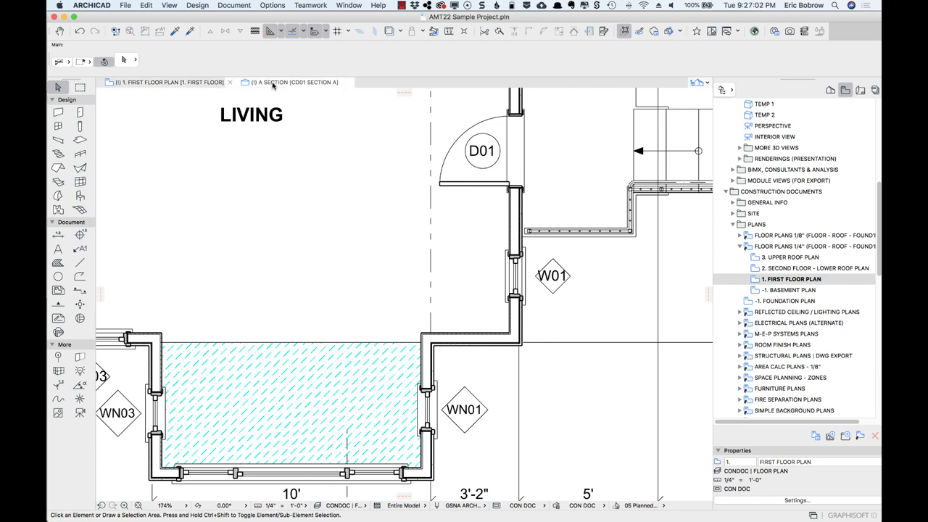
Show A Section and set its pen set to GSNA ARCHICAD Layout Pens (HIDE INSUL 131).
{"action": "left_click", "coordinate": [290, 81]}
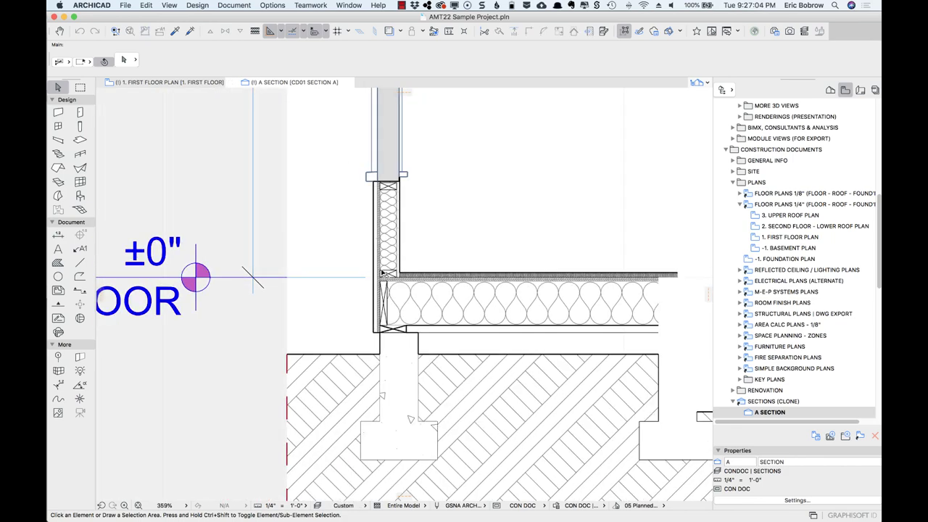
{"action": "scroll", "scroll_direction": "down", "scroll_amount": 3}
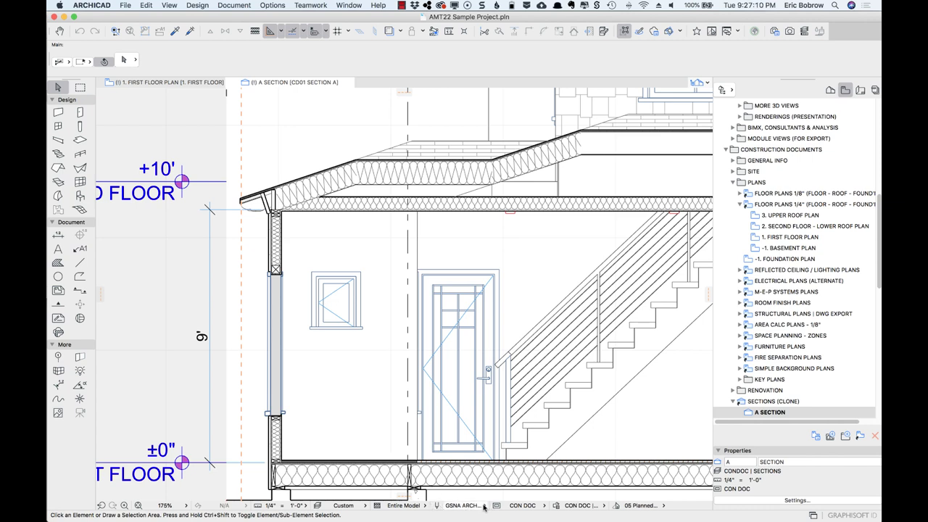
{"action": "left_click", "coordinate": [462, 504]}
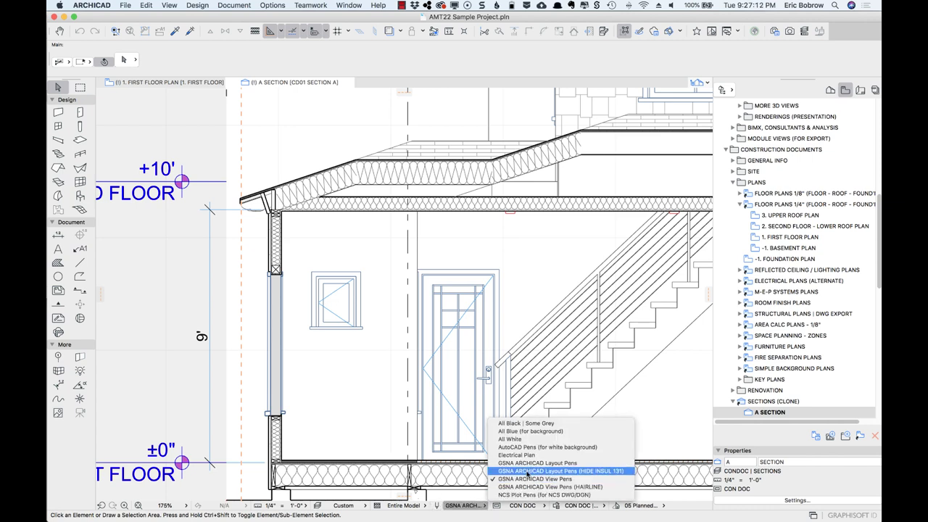
{"action": "left_click", "coordinate": [534, 479]}
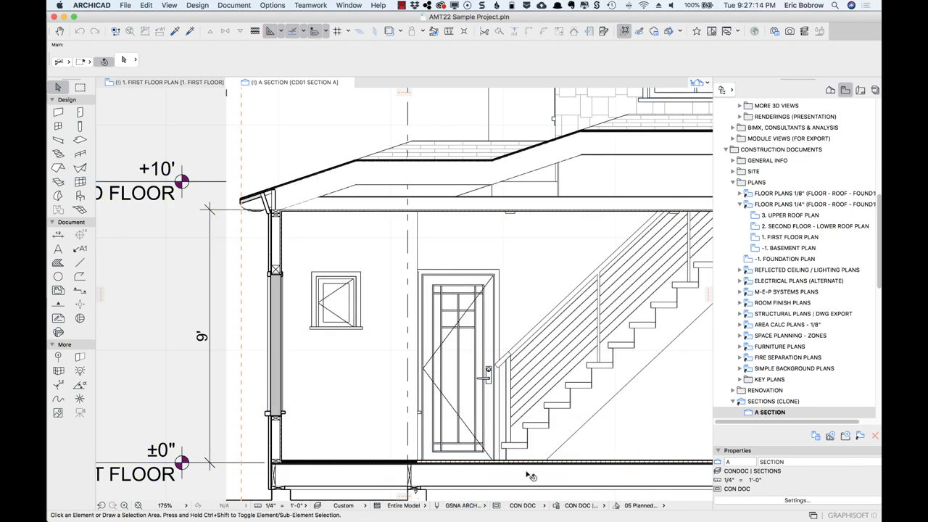
{"action": "mouse_move", "coordinate": [292, 153]}
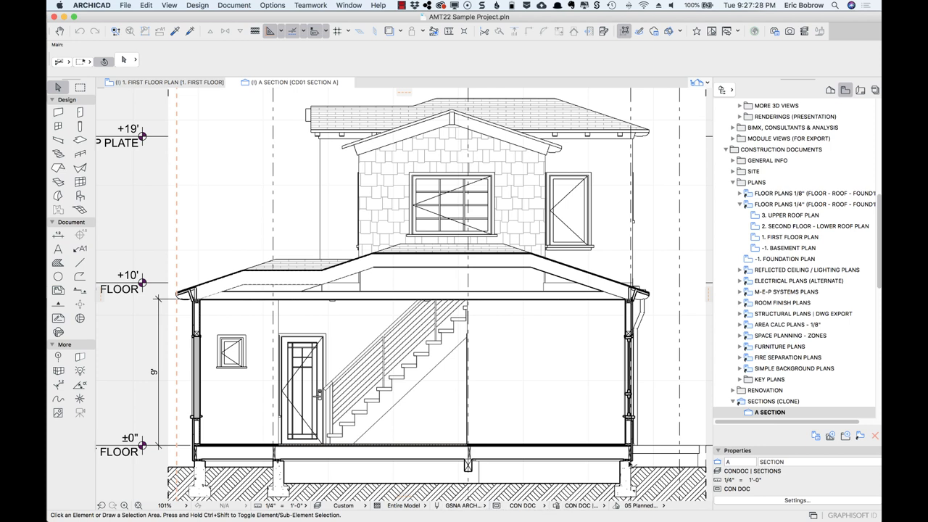
{"action": "mouse_move", "coordinate": [666, 293]}
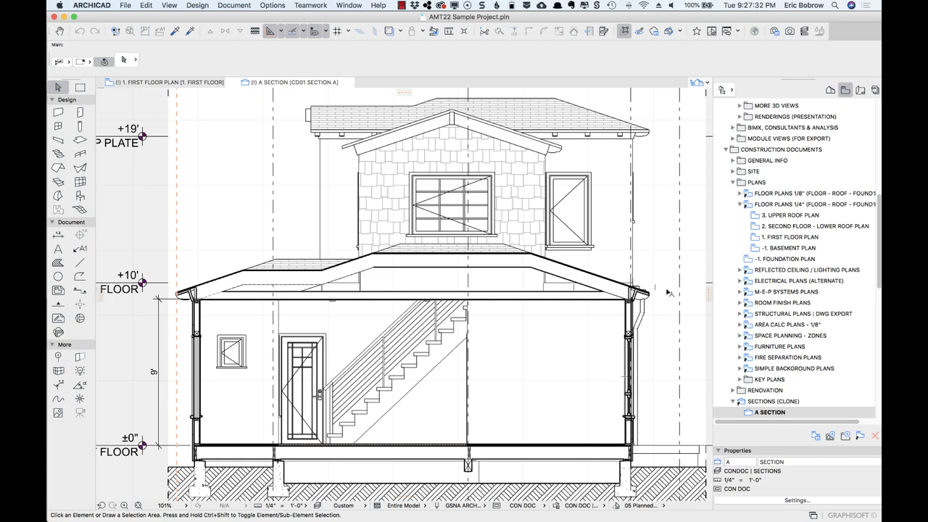
{"action": "left_click", "coordinate": [471, 268]}
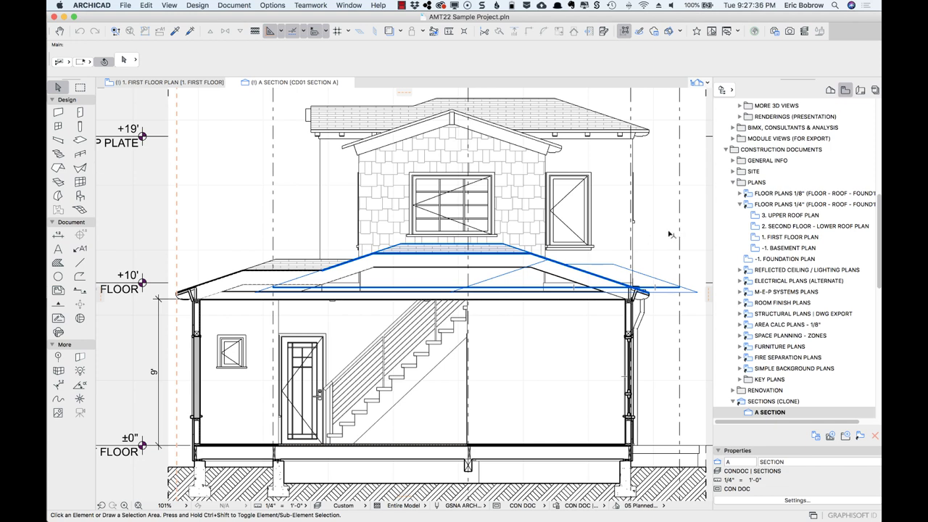
{"action": "mouse_move", "coordinate": [670, 235]}
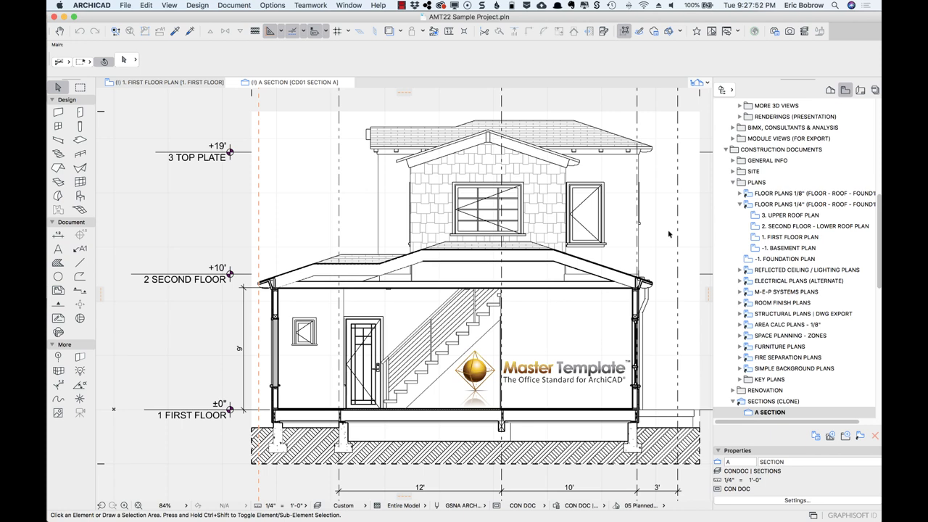
{"action": "mouse_move", "coordinate": [383, 264]}
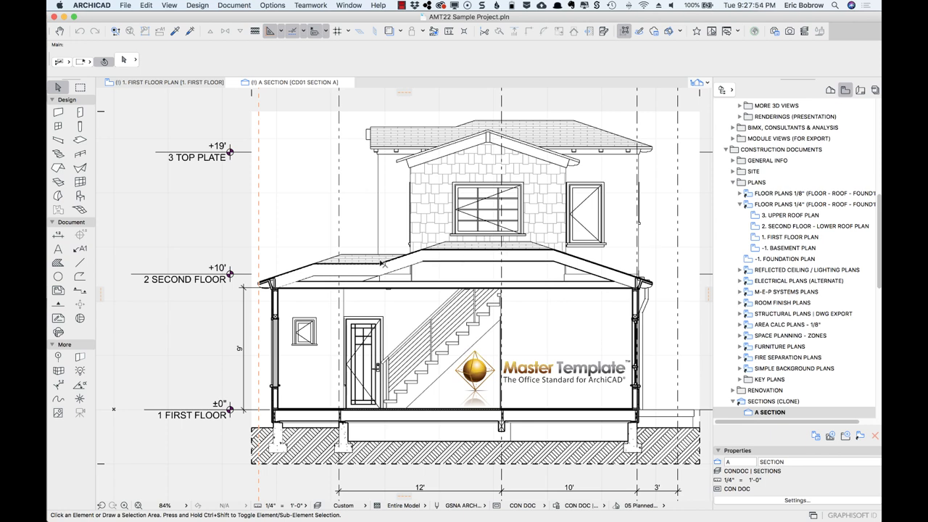
{"action": "mouse_move", "coordinate": [316, 295]}
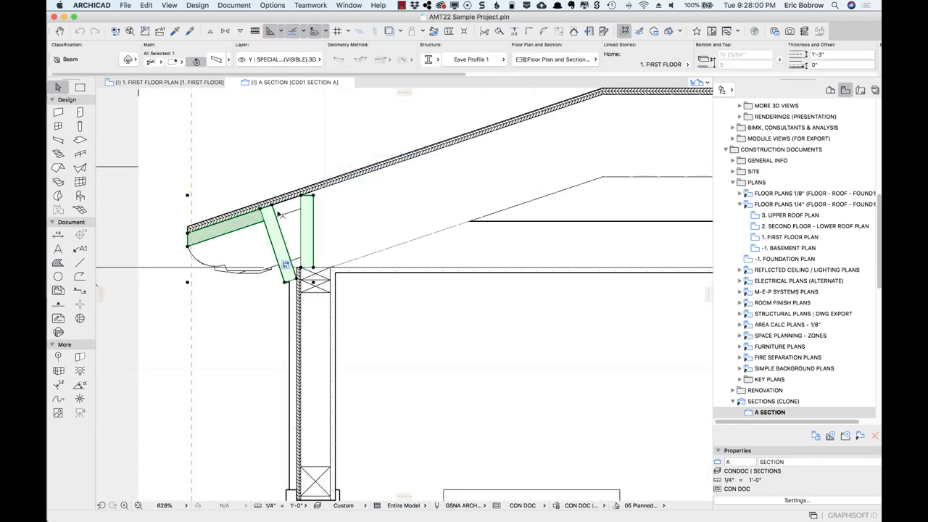
Show B Section, zoom to the roof eave and select its beam rafters.
{"action": "double_click", "coordinate": [768, 369]}
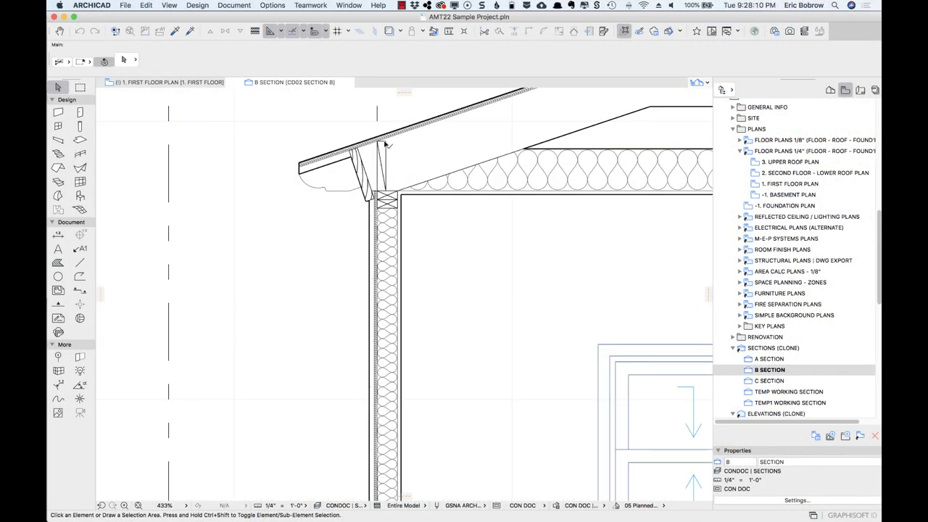
{"action": "left_click", "coordinate": [383, 167]}
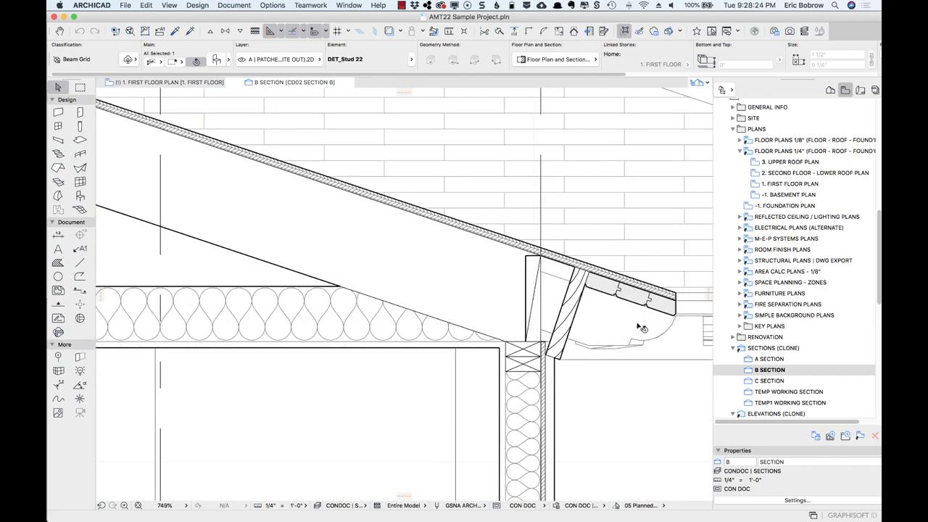
{"action": "left_click", "coordinate": [569, 301]}
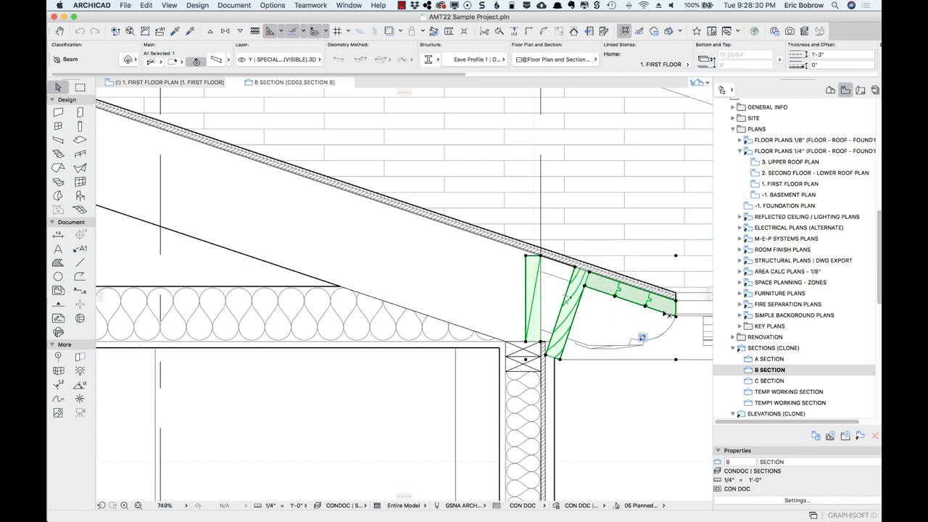
{"action": "scroll", "scroll_direction": "up", "scroll_amount": 3}
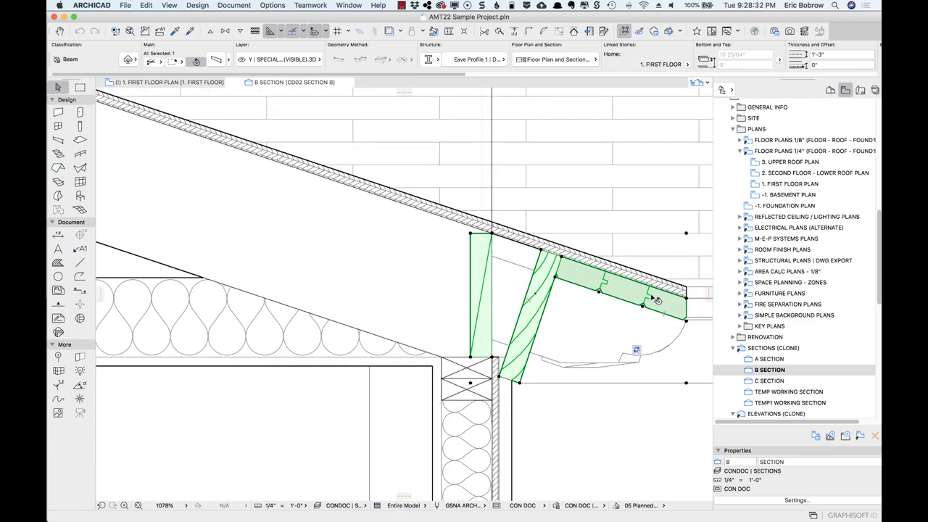